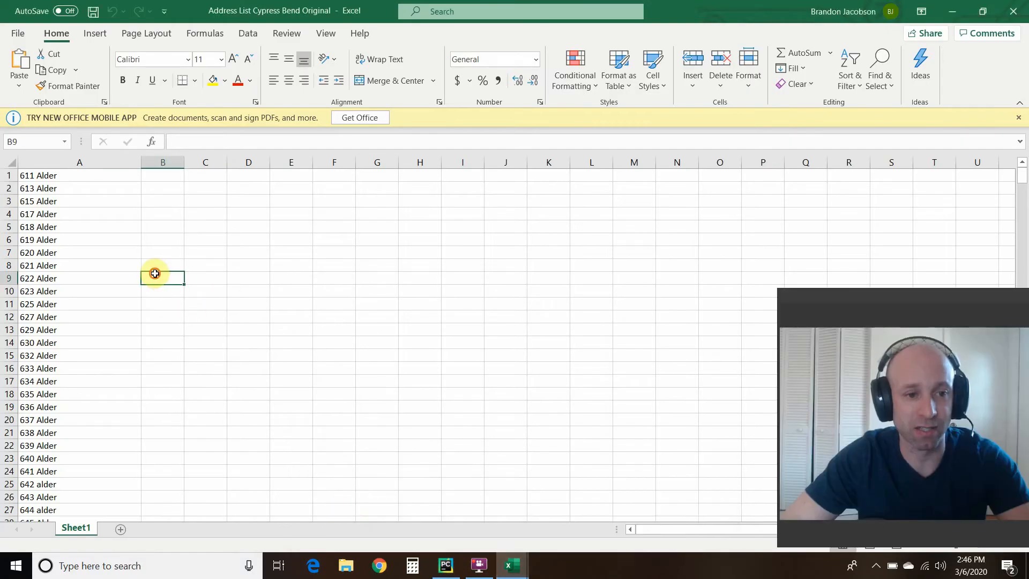
Scroll through the Address List Cypress Bend (26 Nov 19) workbook of addresses, prices and square feet.
scroll(down, 3)
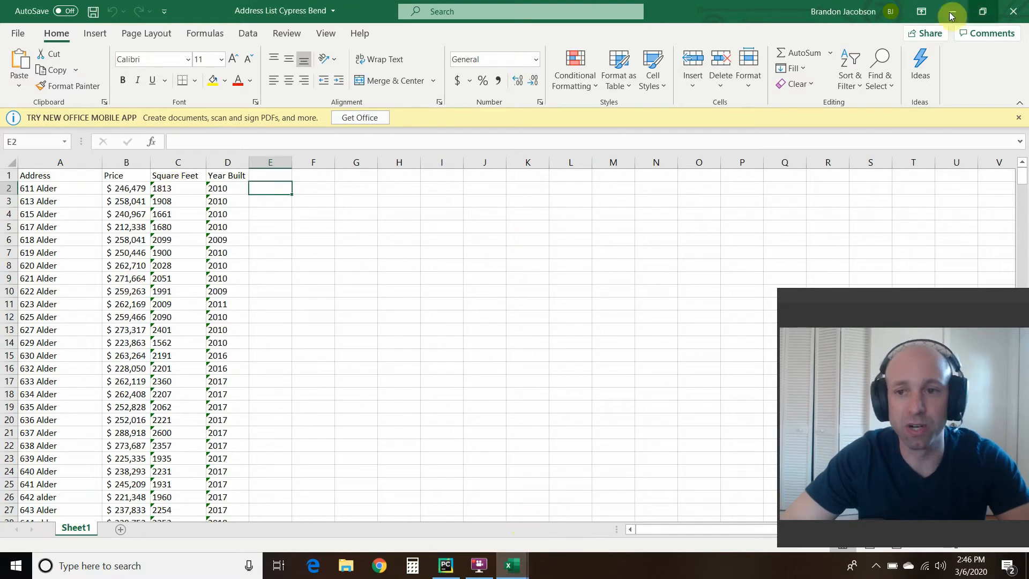
mouse_move(511, 564)
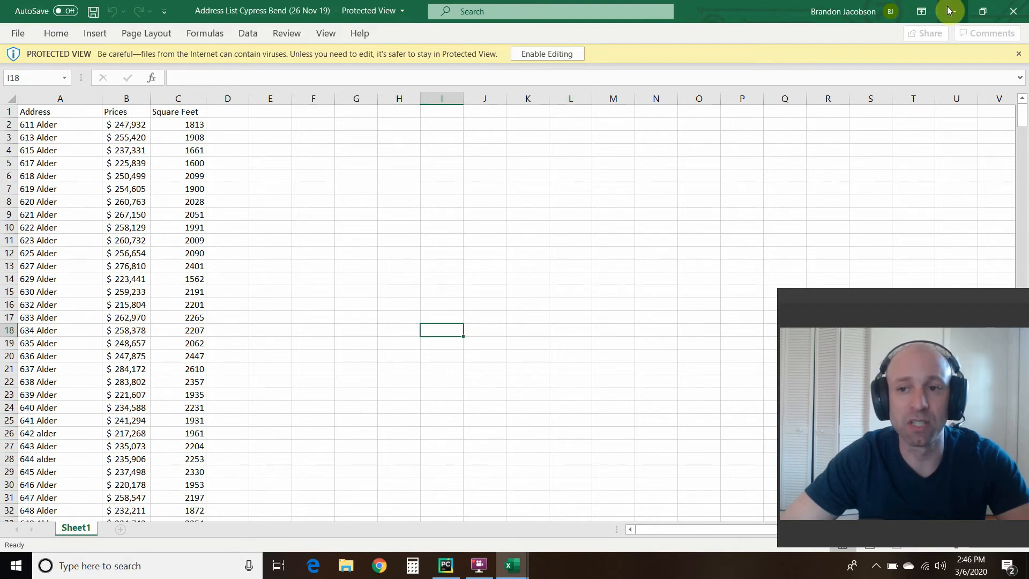
click(446, 564)
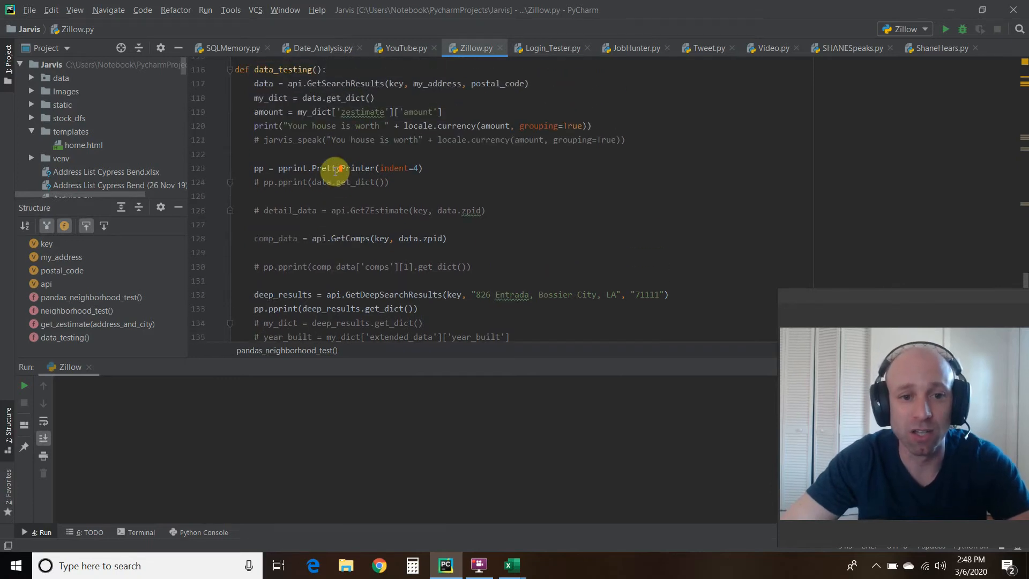
scroll(down, 3)
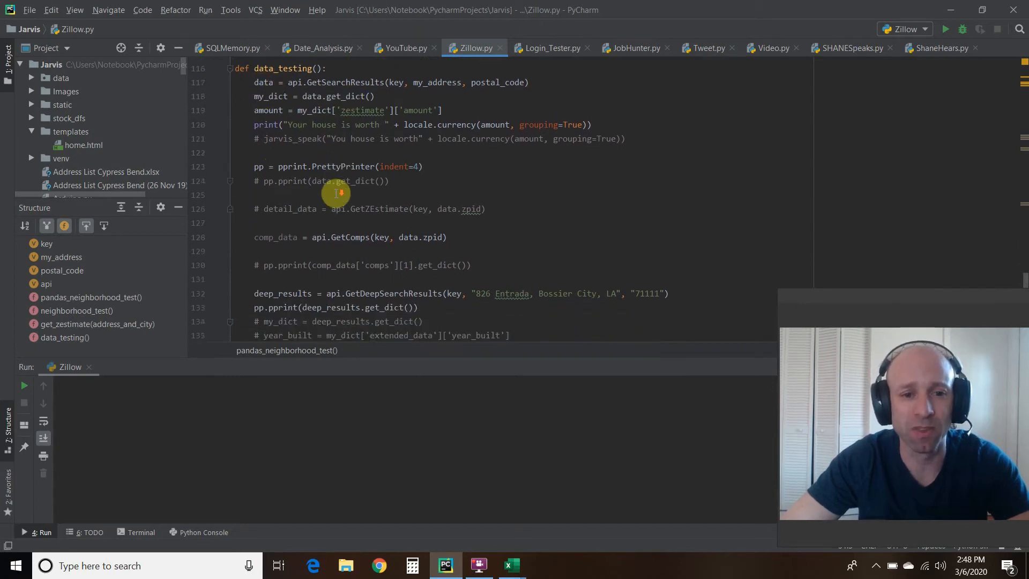
scroll(down, 3)
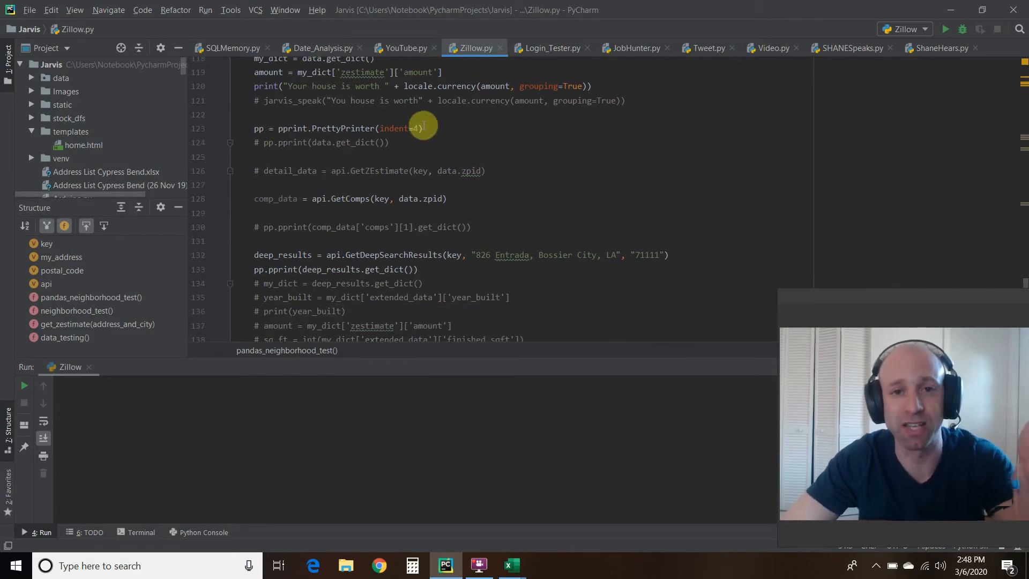
scroll(down, 3)
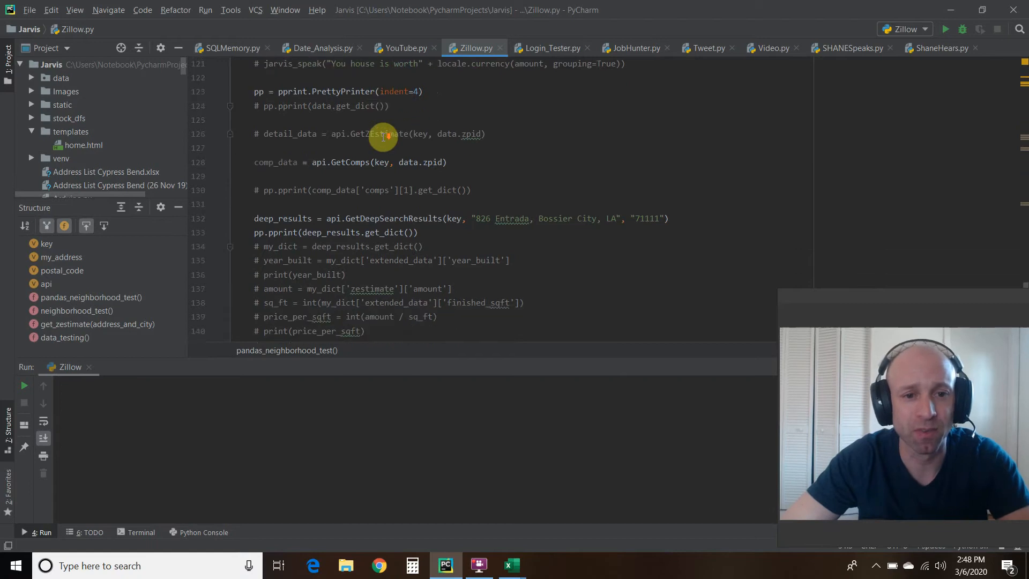
scroll(down, 3)
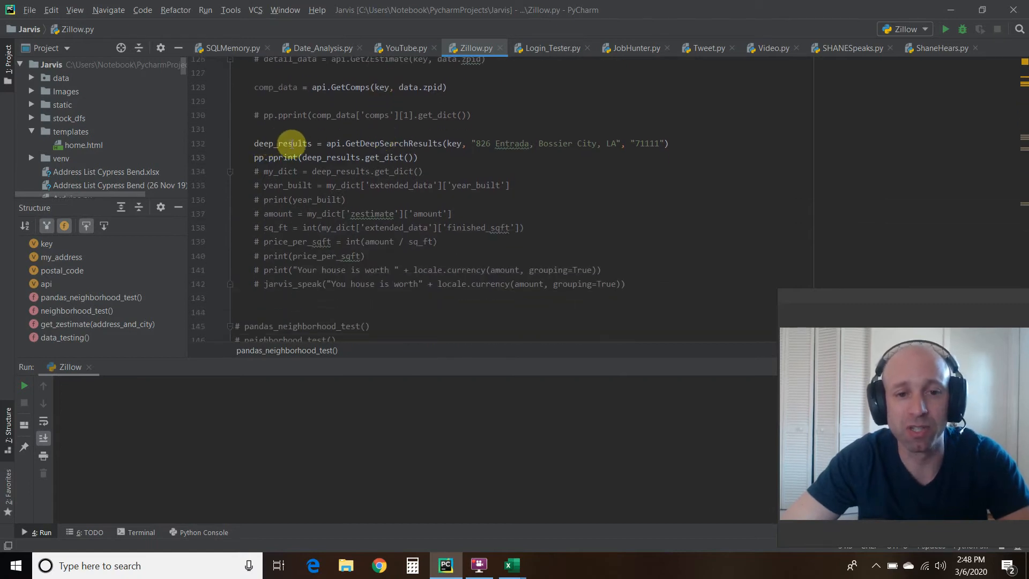
mouse_move(351, 142)
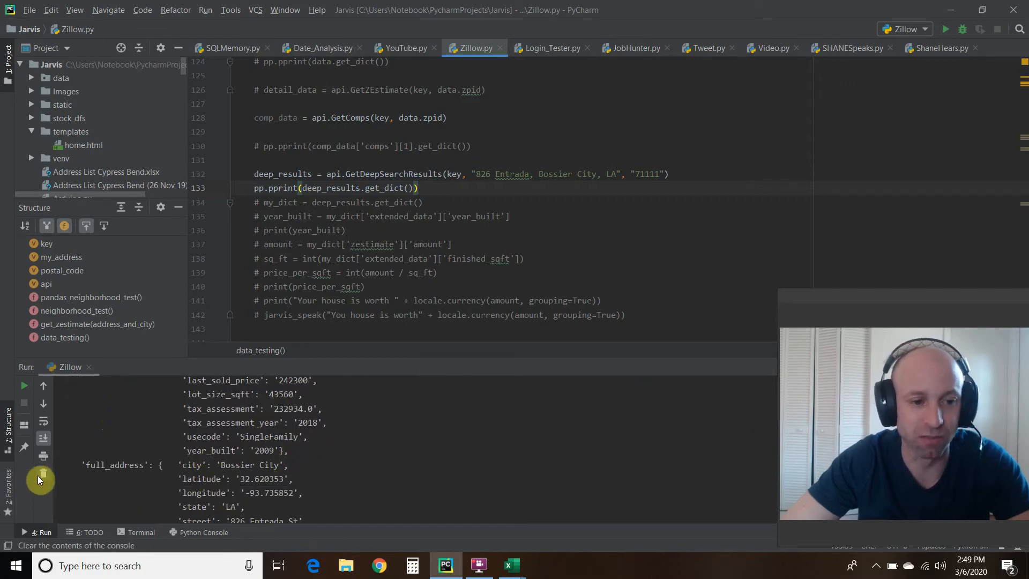
Clear the printed property details from the Run console.
click(41, 480)
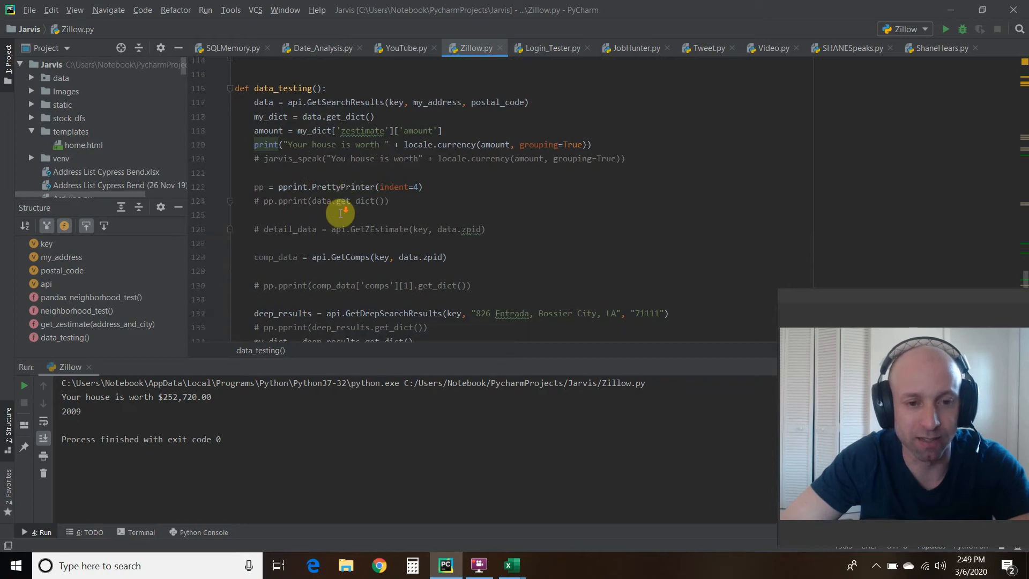
Scroll Zillow.py down to the loop that looks up zestimate, square feet and year built per address.
scroll(down, 3)
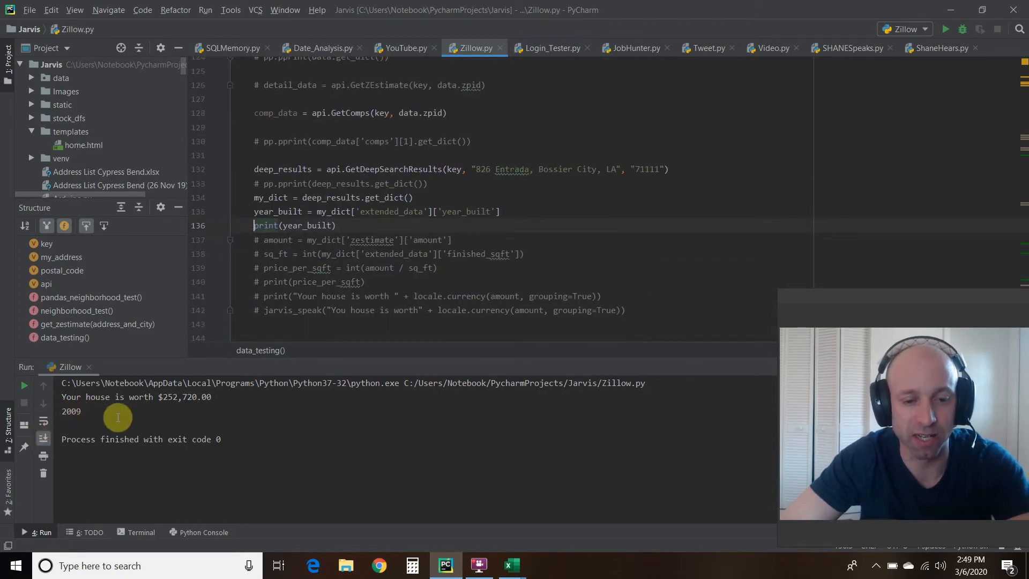
scroll(down, 3)
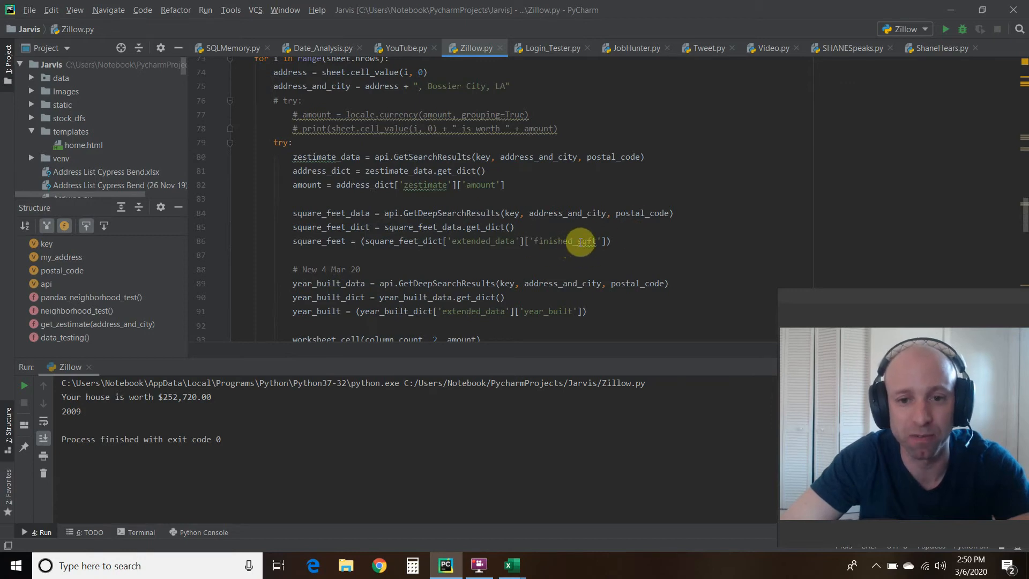
scroll(down, 3)
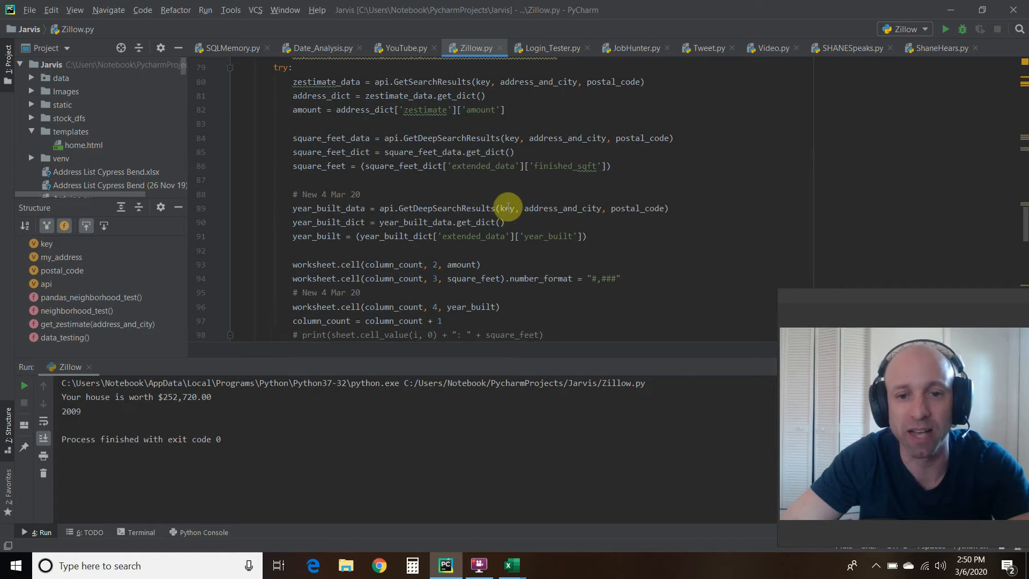
mouse_move(567, 224)
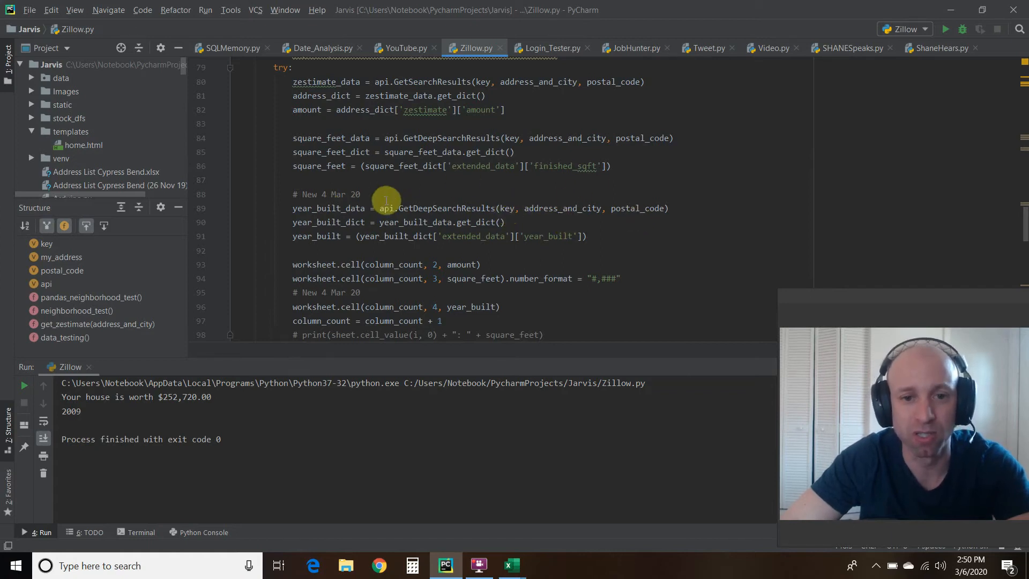
mouse_move(353, 271)
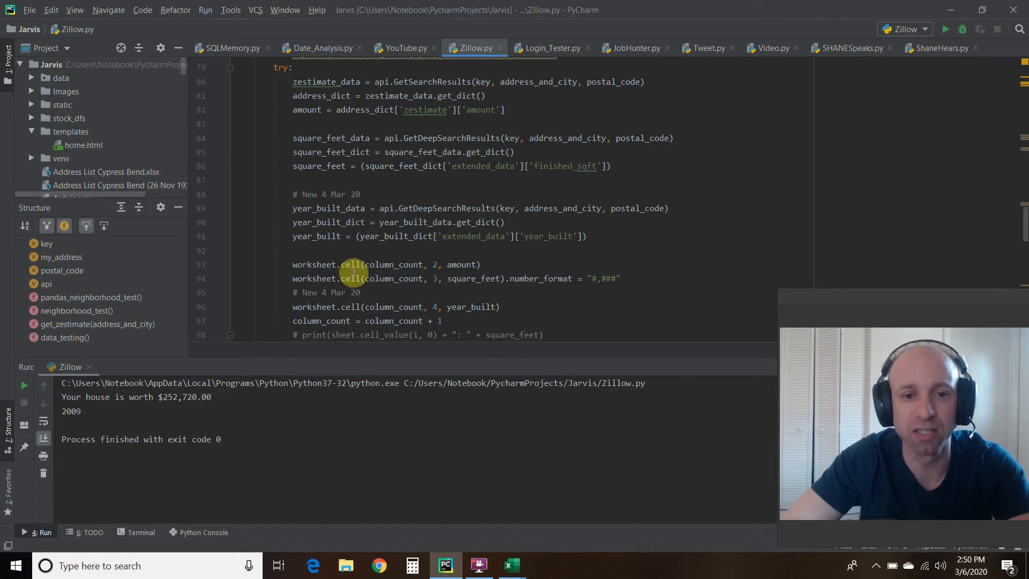
mouse_move(309, 236)
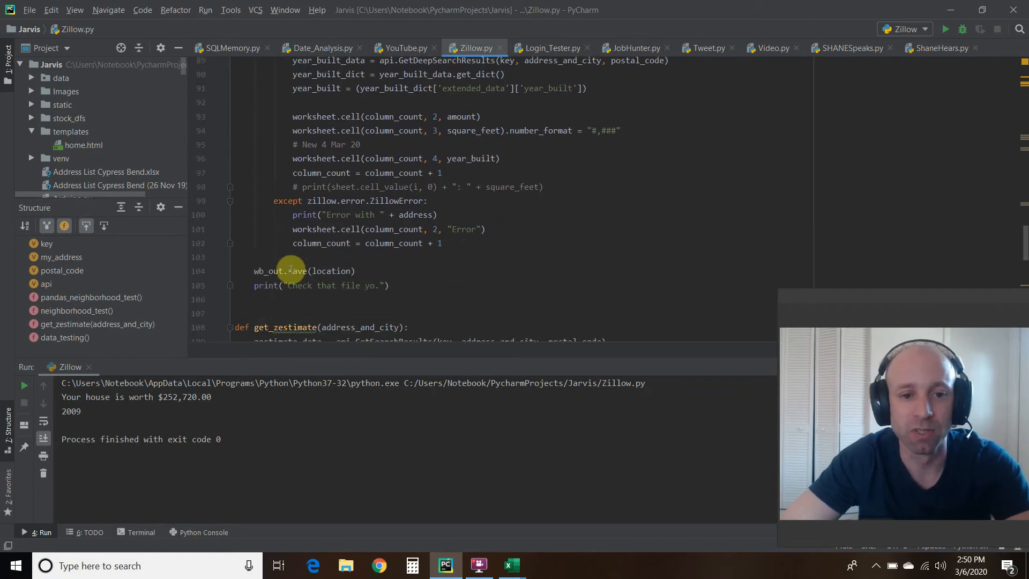
mouse_move(367, 285)
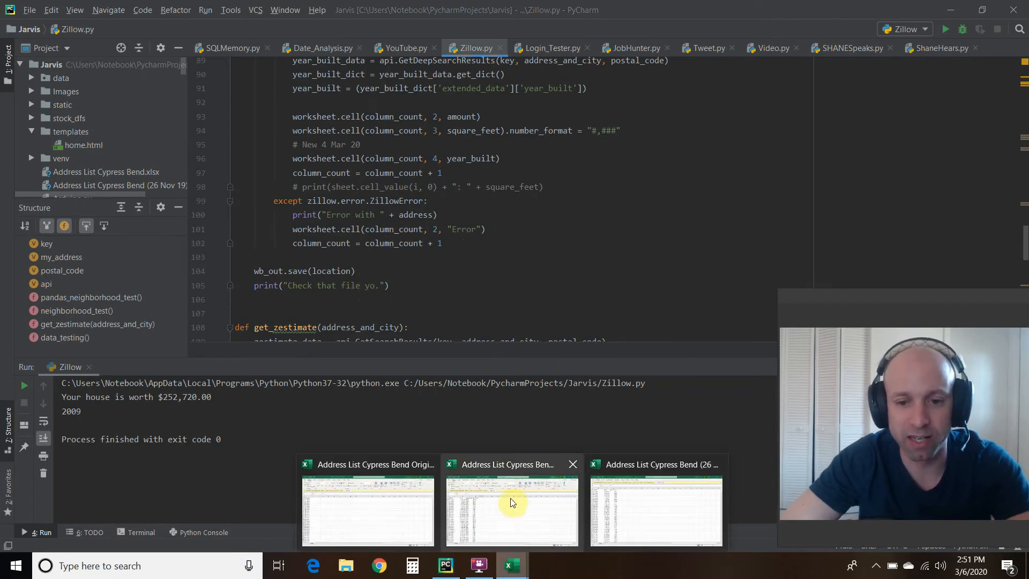
Check the Price and Year Built headings in Address List Cypress Bend, then close the workbook.
click(512, 508)
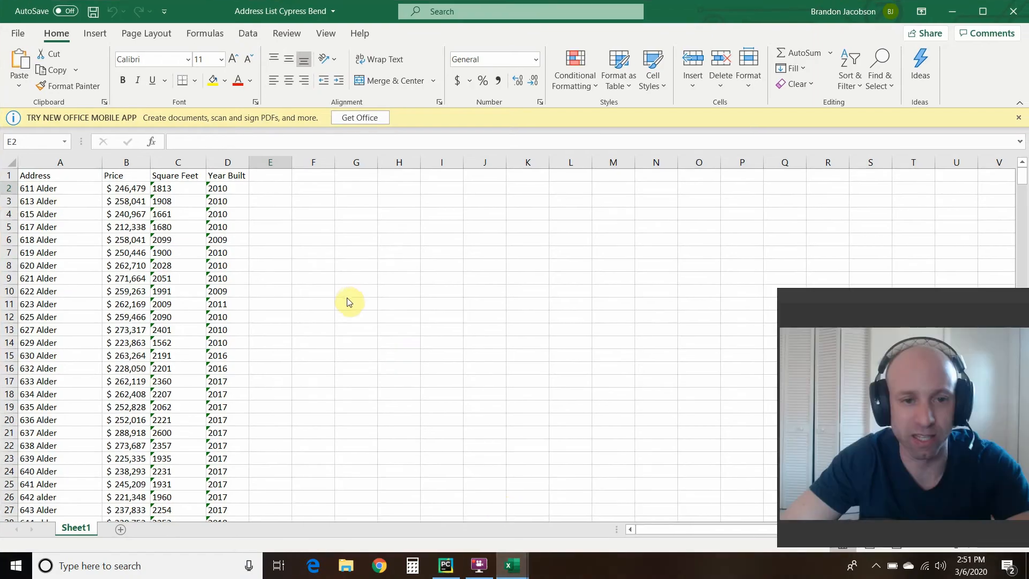
click(126, 175)
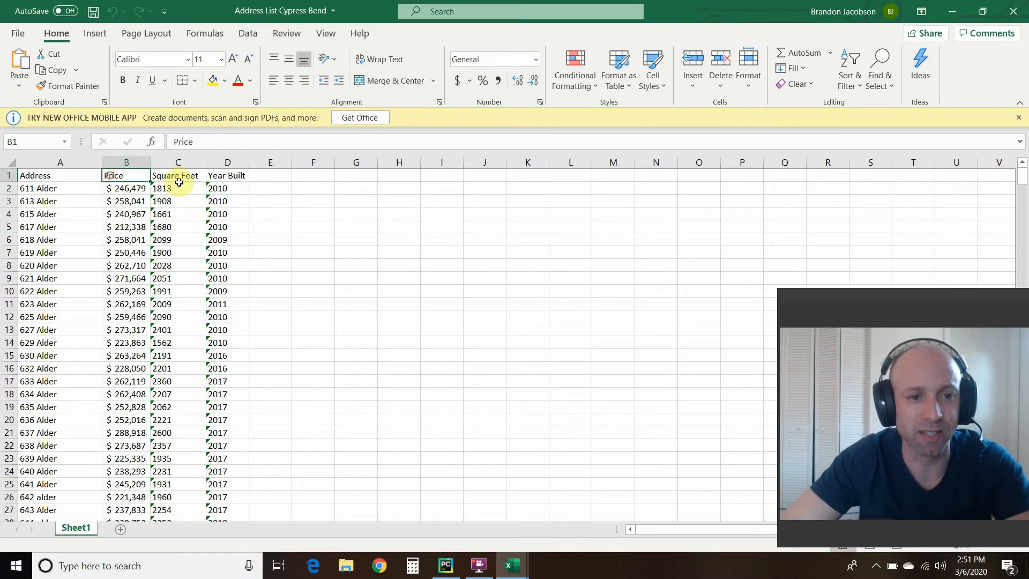
click(178, 174)
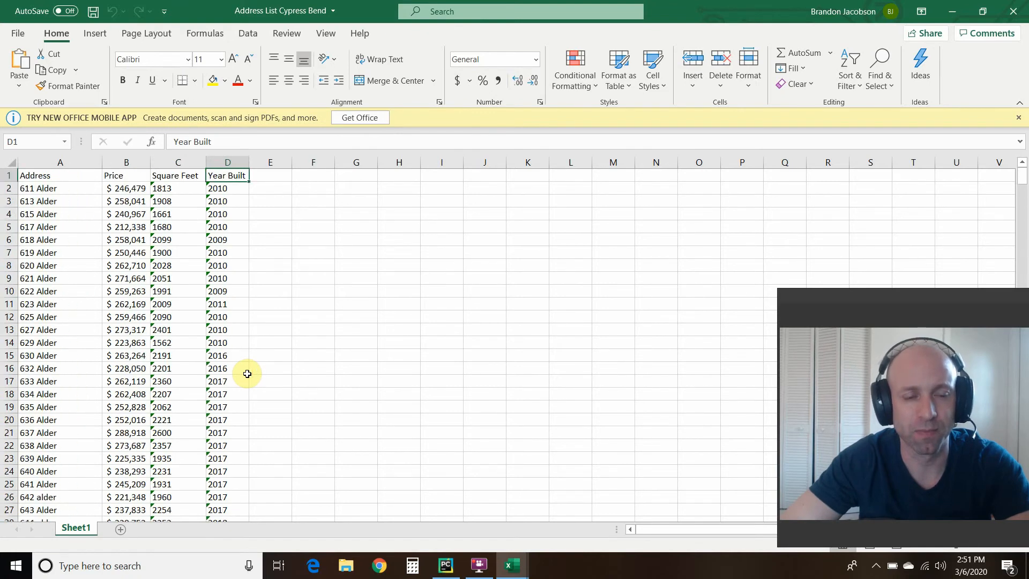
mouse_move(240, 239)
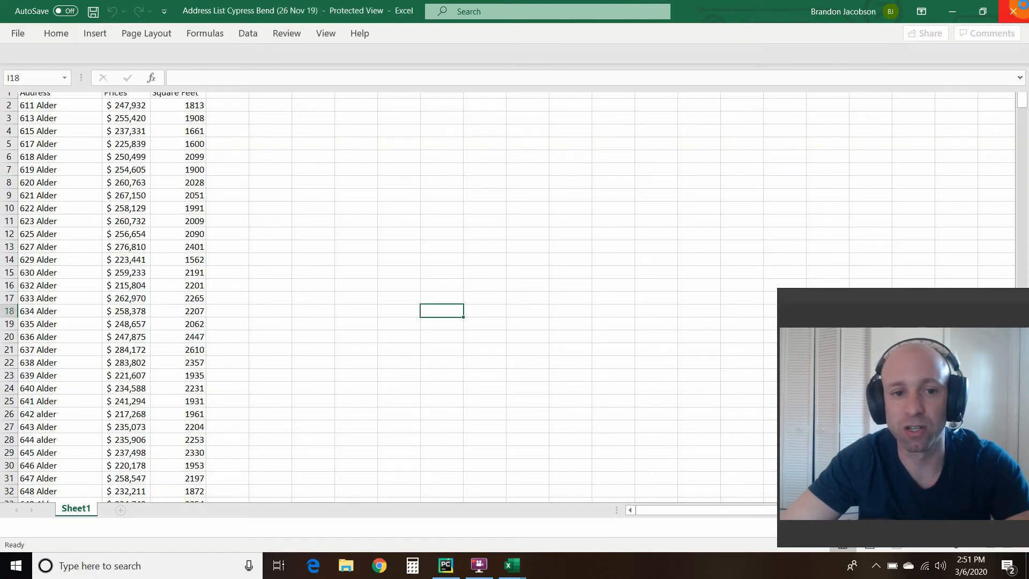
click(444, 565)
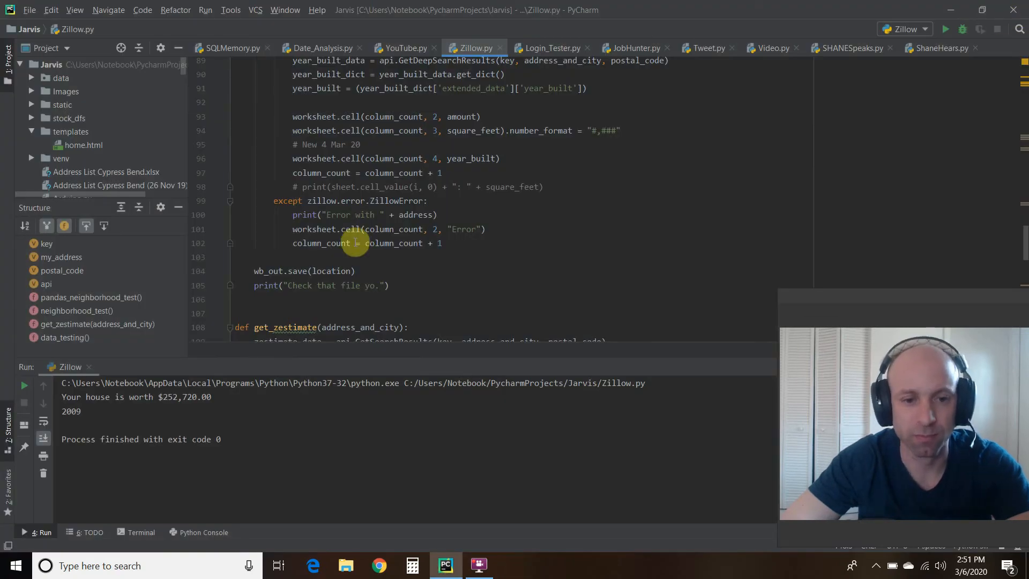
Scroll through pandas_neighborhood_test reviewing the read_excel and groupby('Year Built').mean() code.
scroll(down, 3)
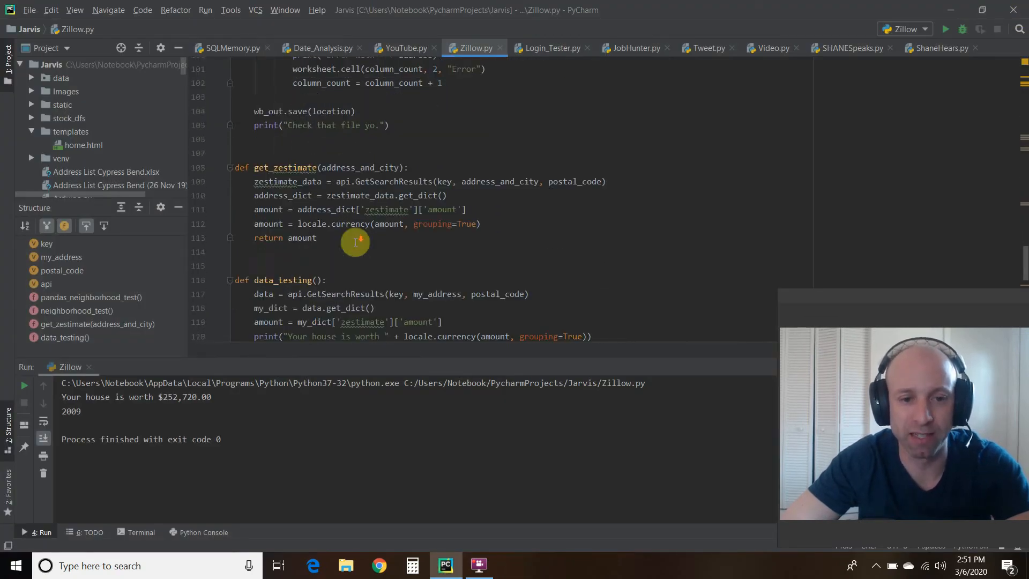
scroll(down, 3)
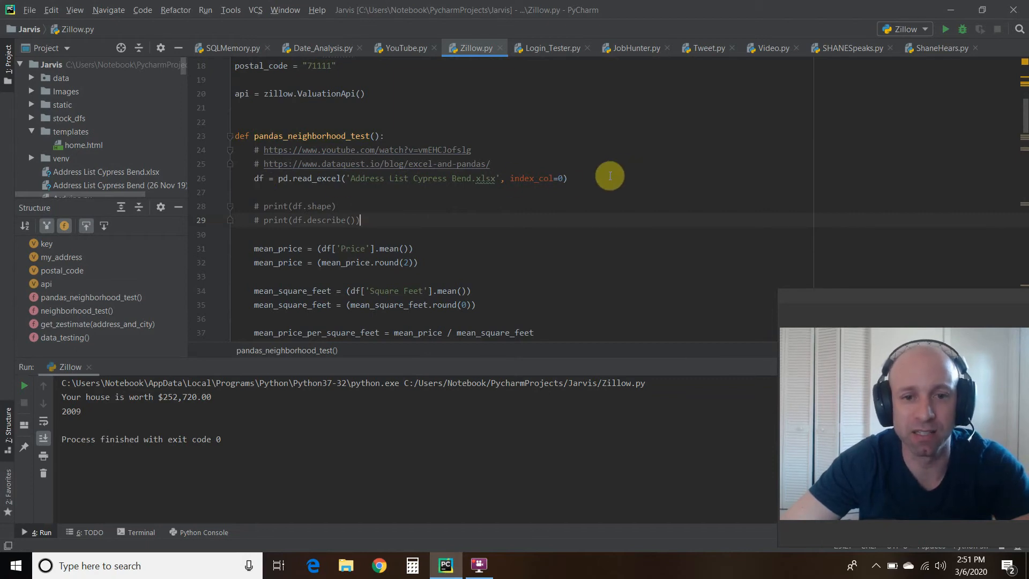
mouse_move(573, 156)
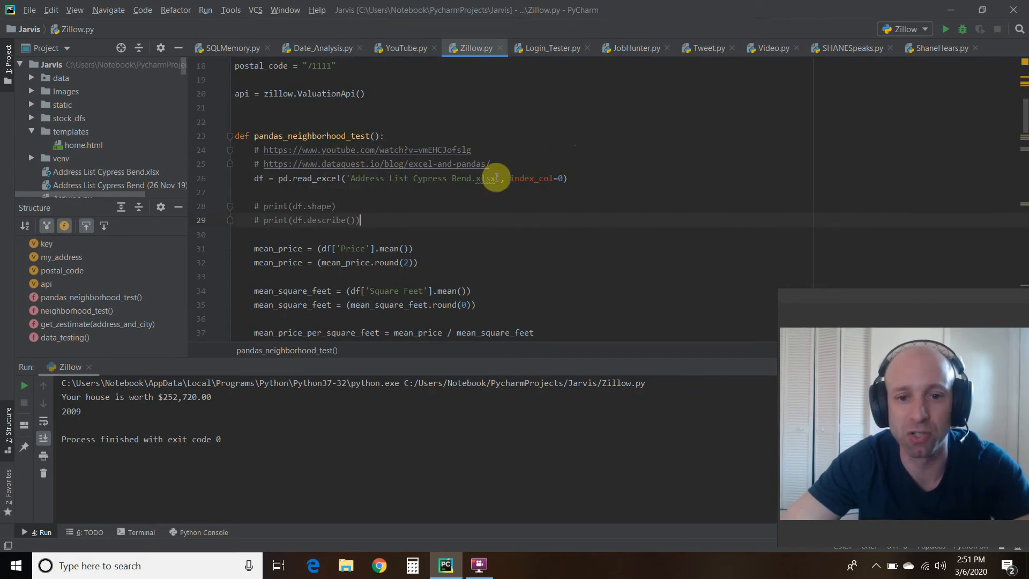
mouse_move(488, 177)
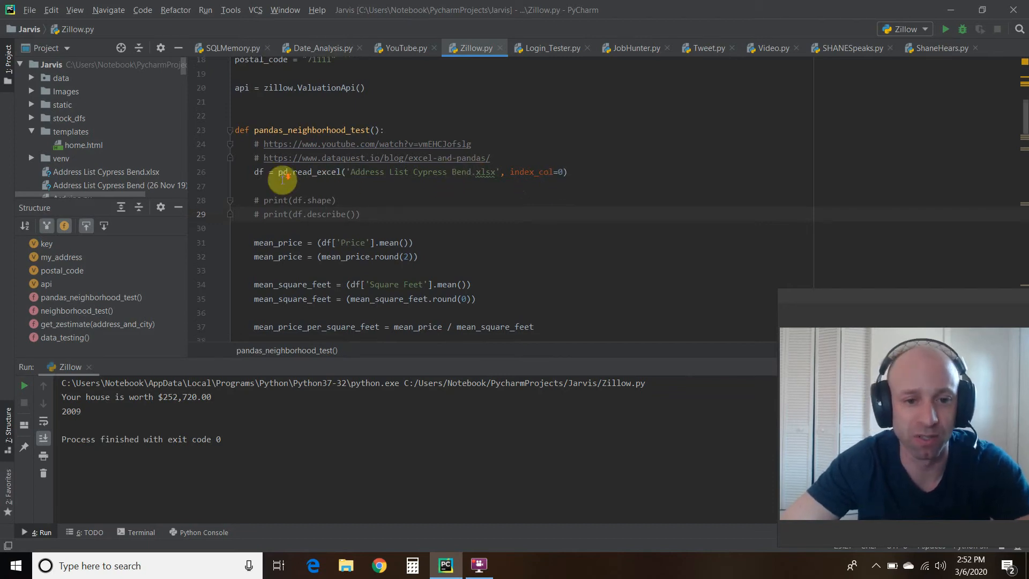
scroll(down, 3)
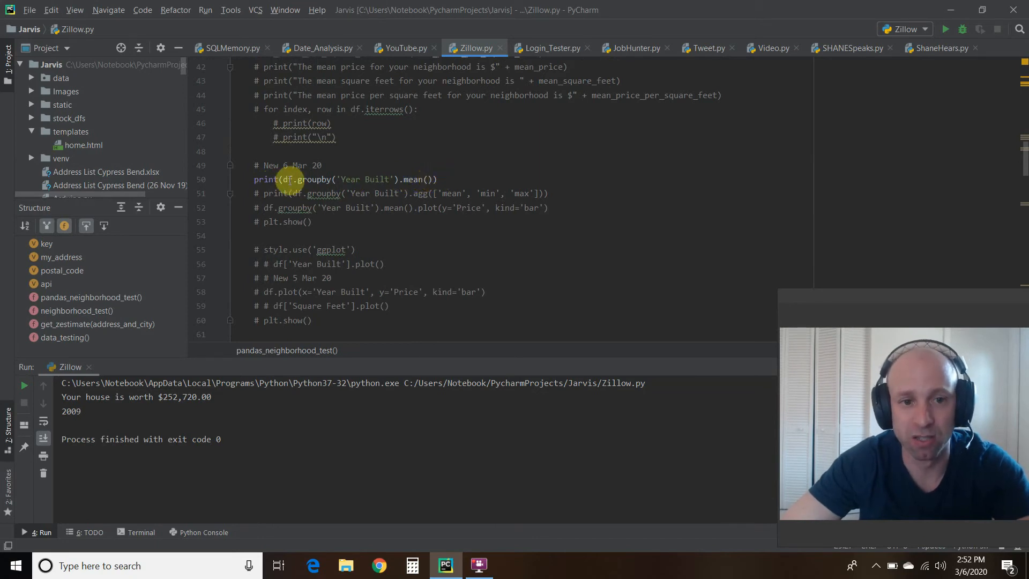
mouse_move(508, 160)
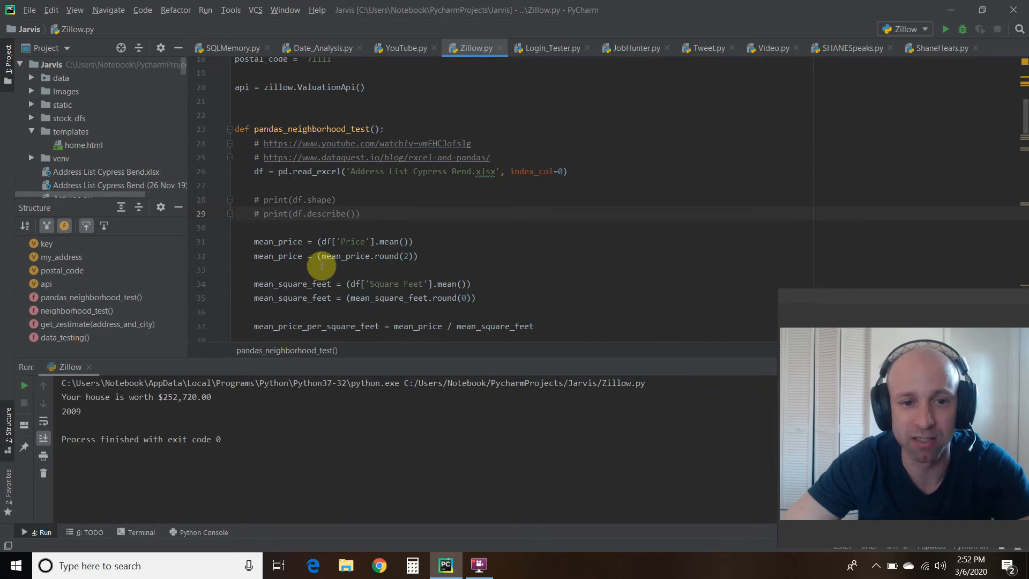
scroll(down, 3)
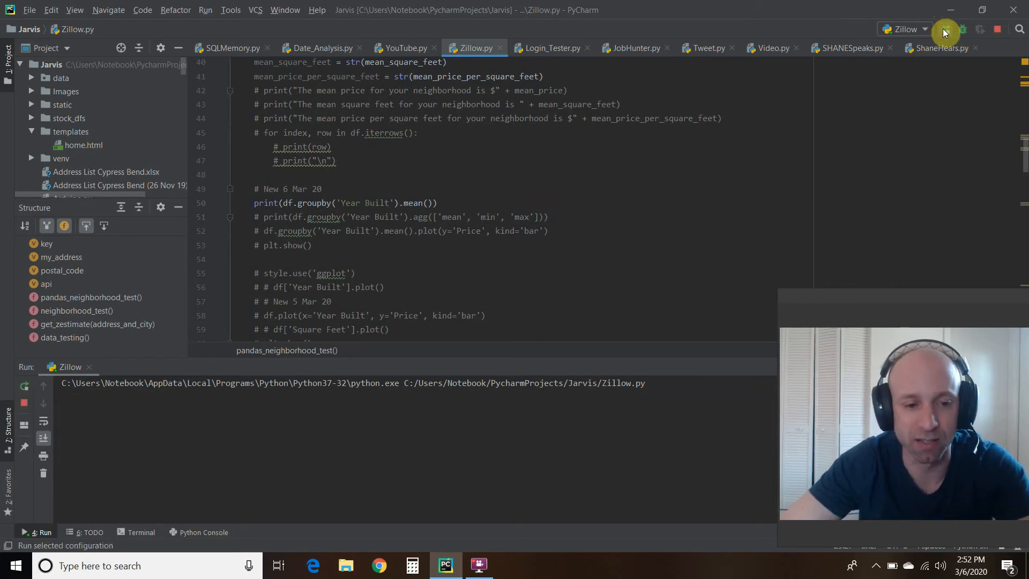
Run Zillow.py to list mean Price and Square Feet per Year Built, 2007 to 2019.
click(945, 28)
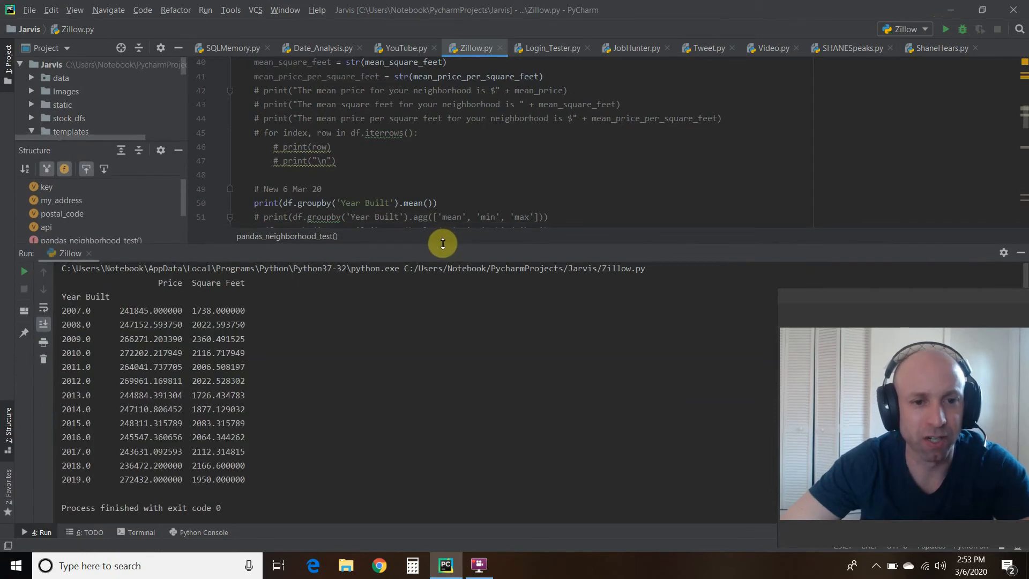
scroll(down, 3)
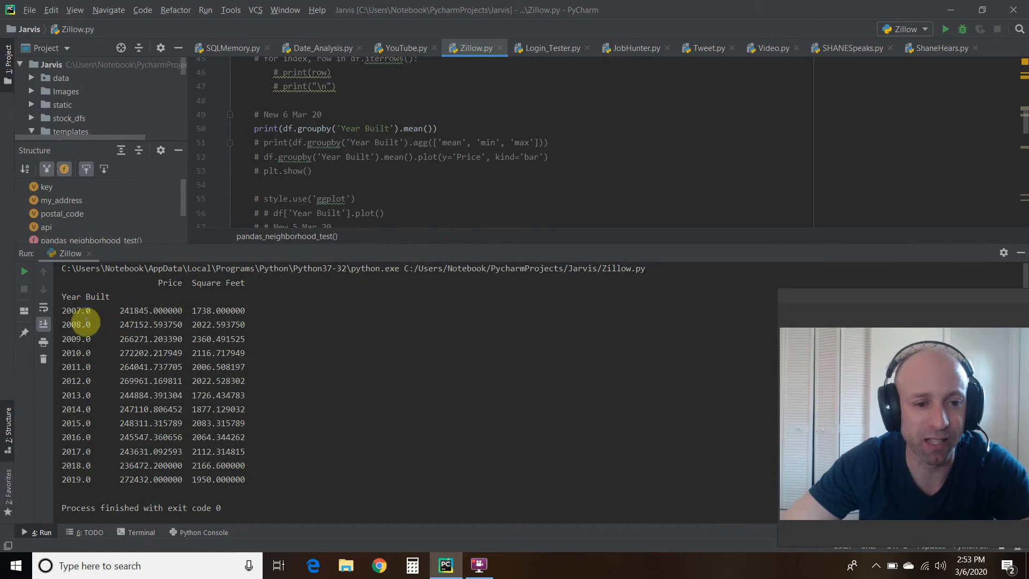
mouse_move(146, 297)
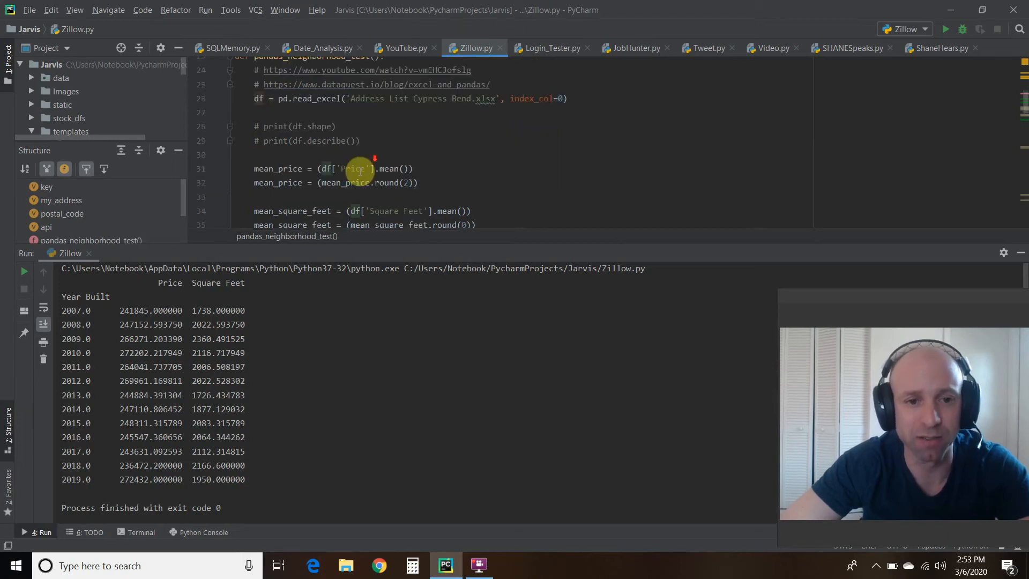
Scroll to the .agg(['mean', 'min', 'max']) line that replaces the plain per-year mean.
scroll(down, 3)
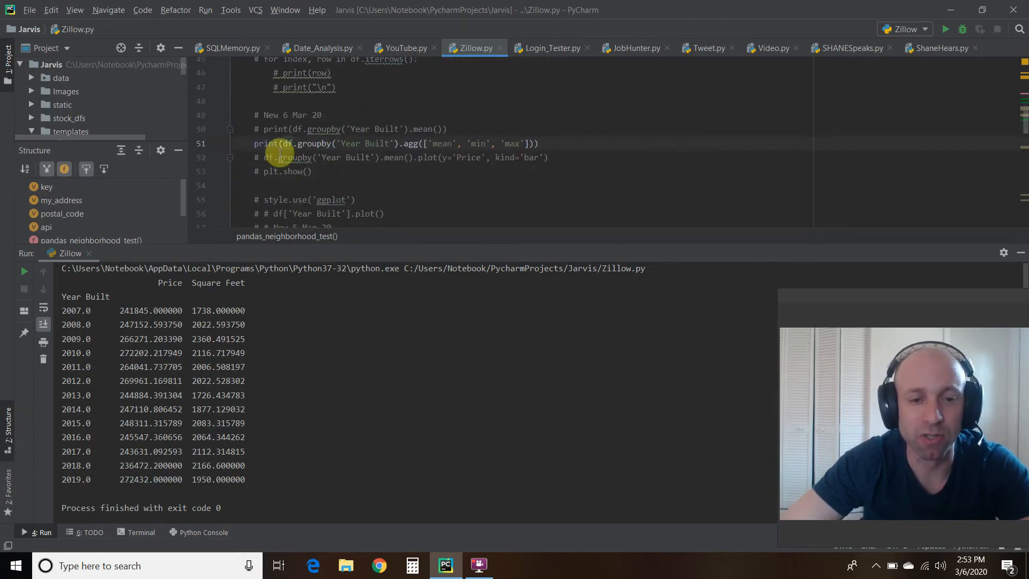
mouse_move(393, 158)
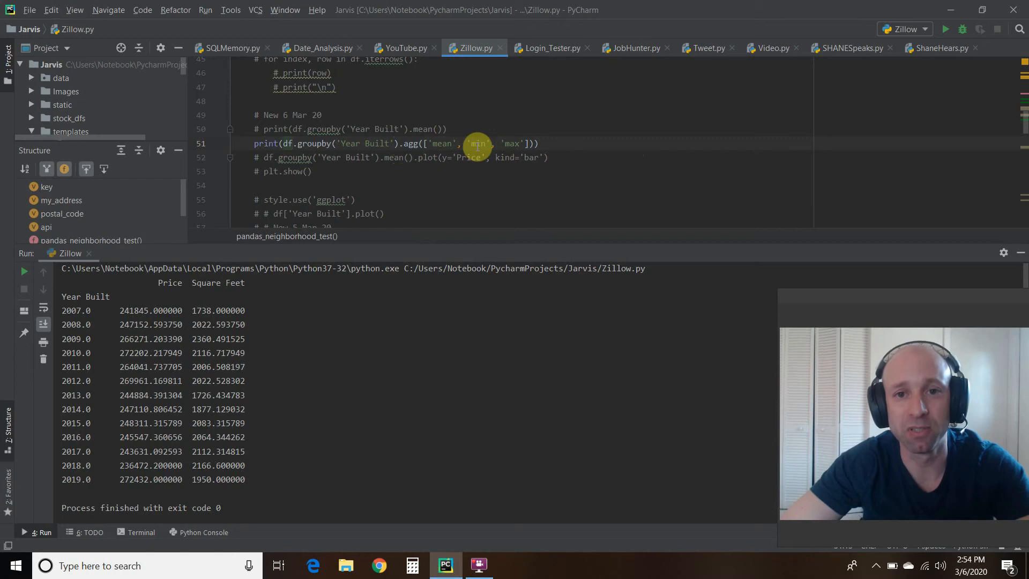
mouse_move(451, 158)
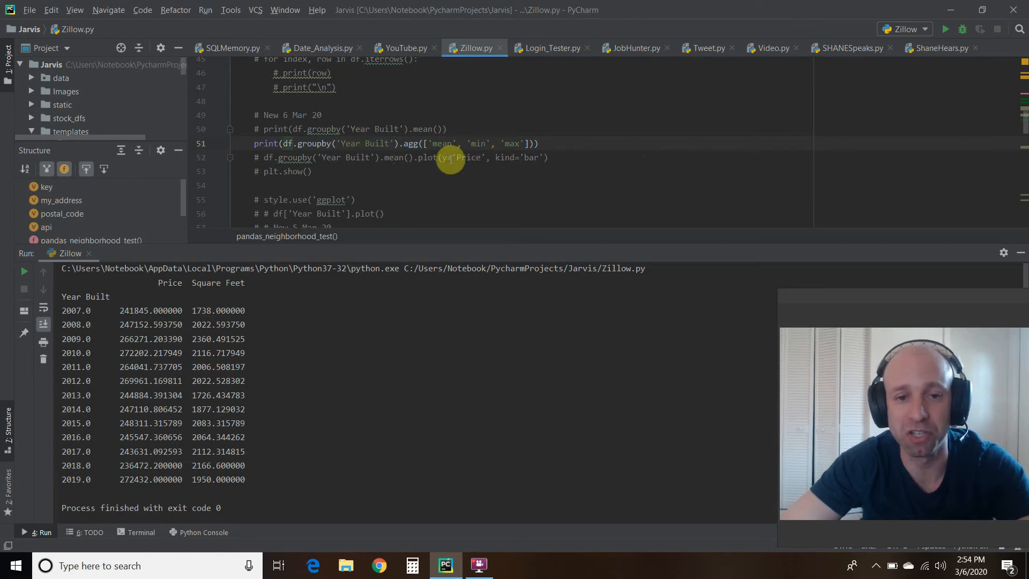
mouse_move(479, 143)
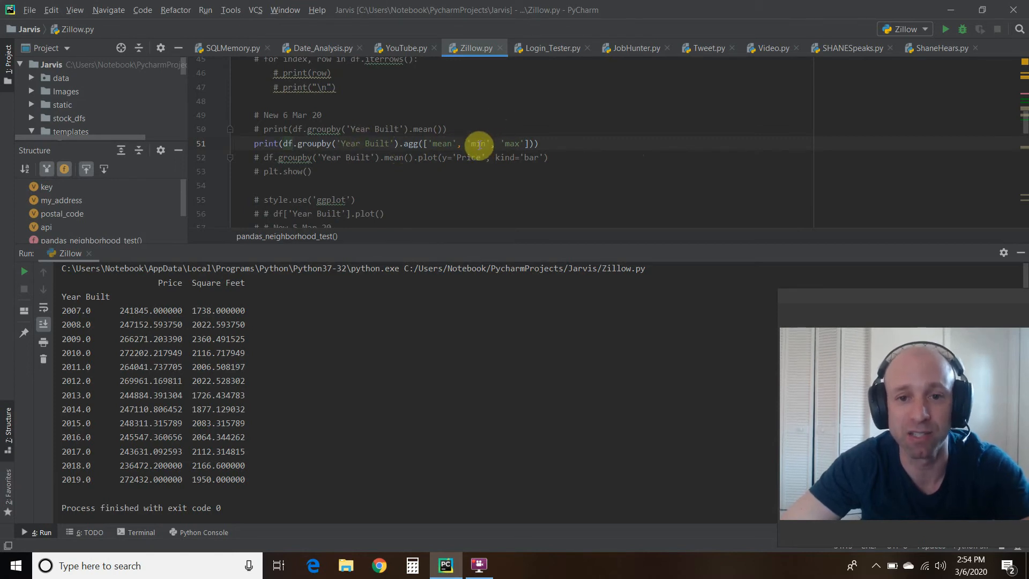
mouse_move(826, 153)
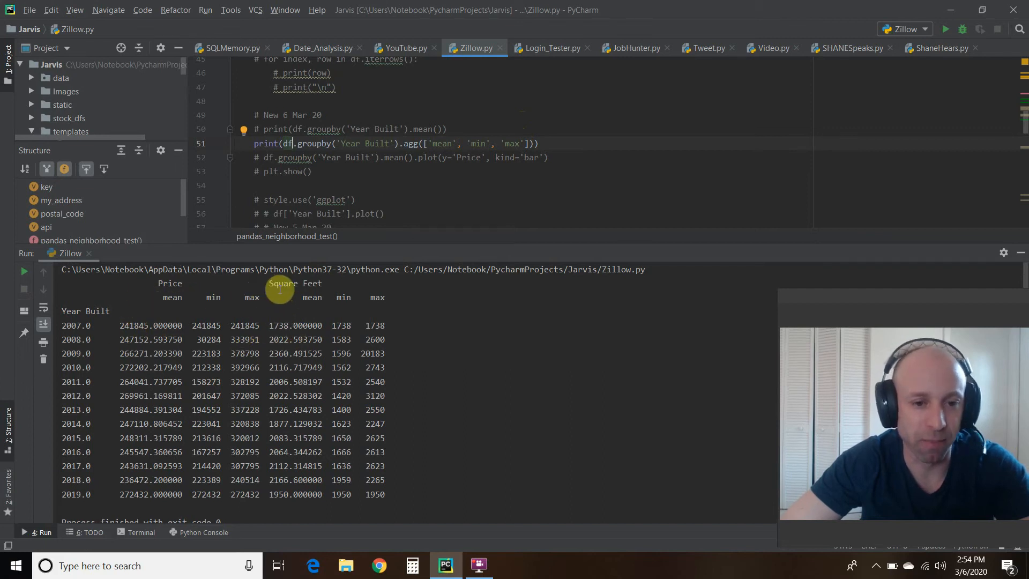
mouse_move(318, 305)
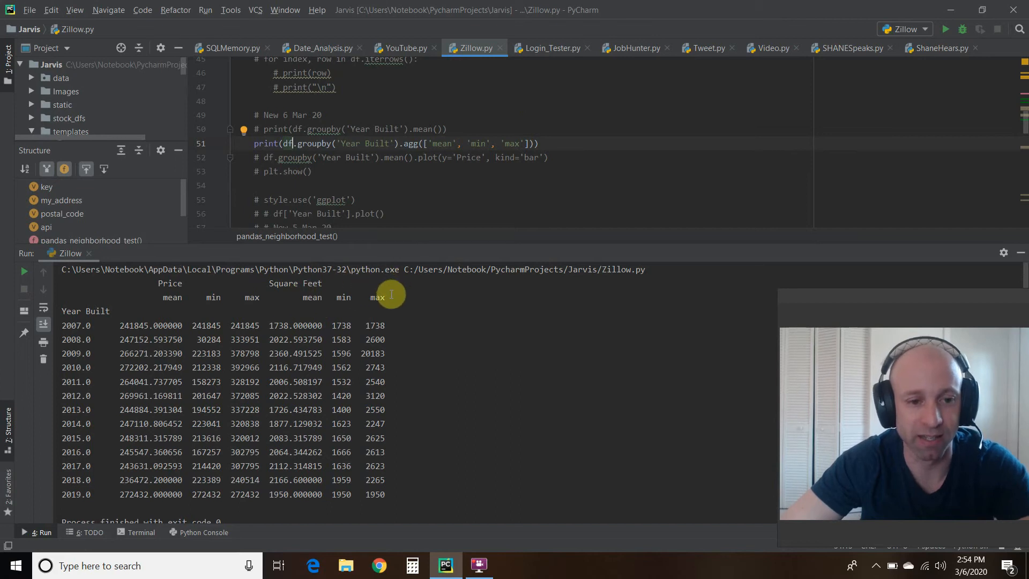
mouse_move(185, 364)
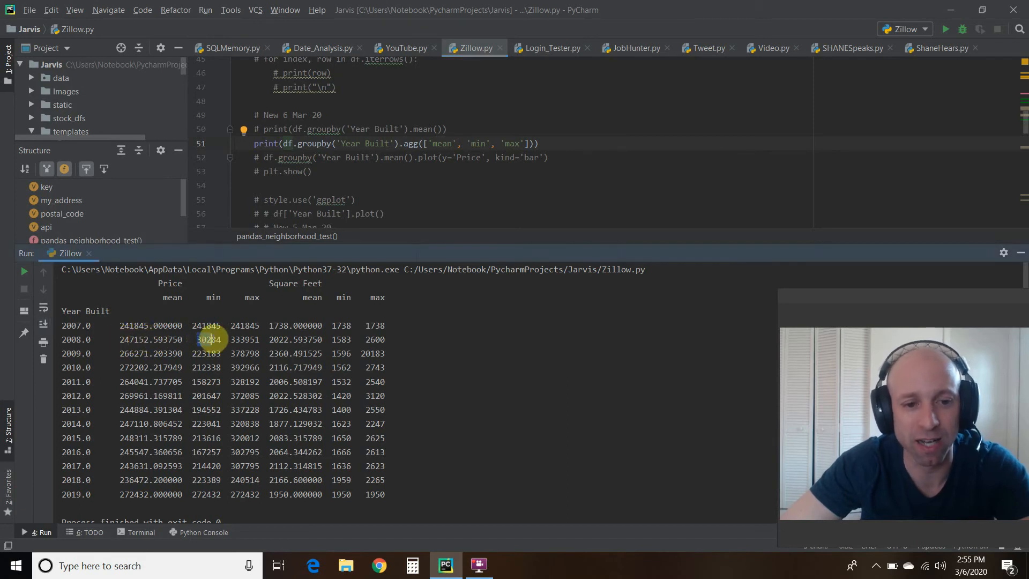
Highlight the outlier 30284 minimum 2008 price and 20183 square feet in the aggregated output.
double_click(207, 340)
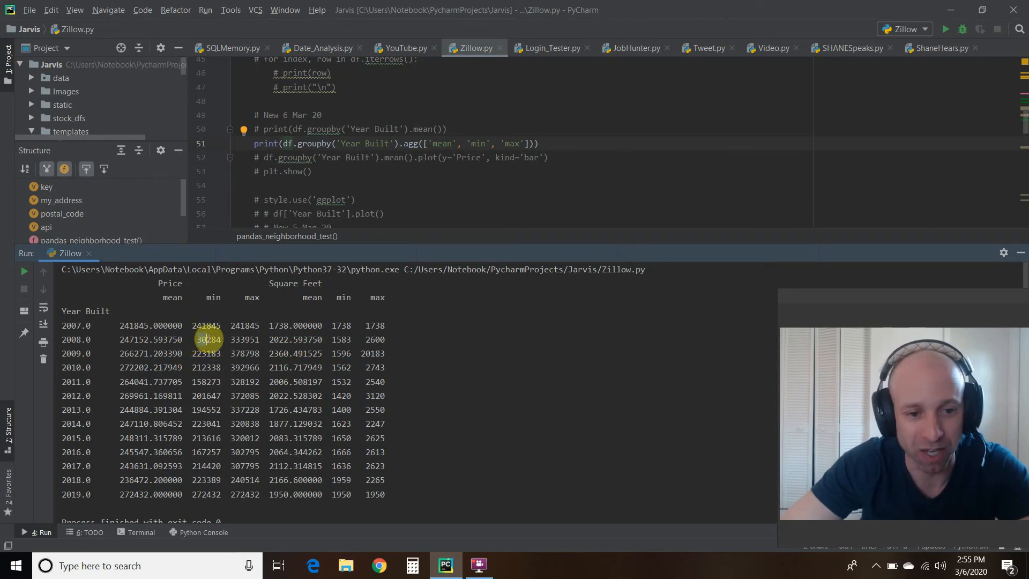
double_click(207, 340)
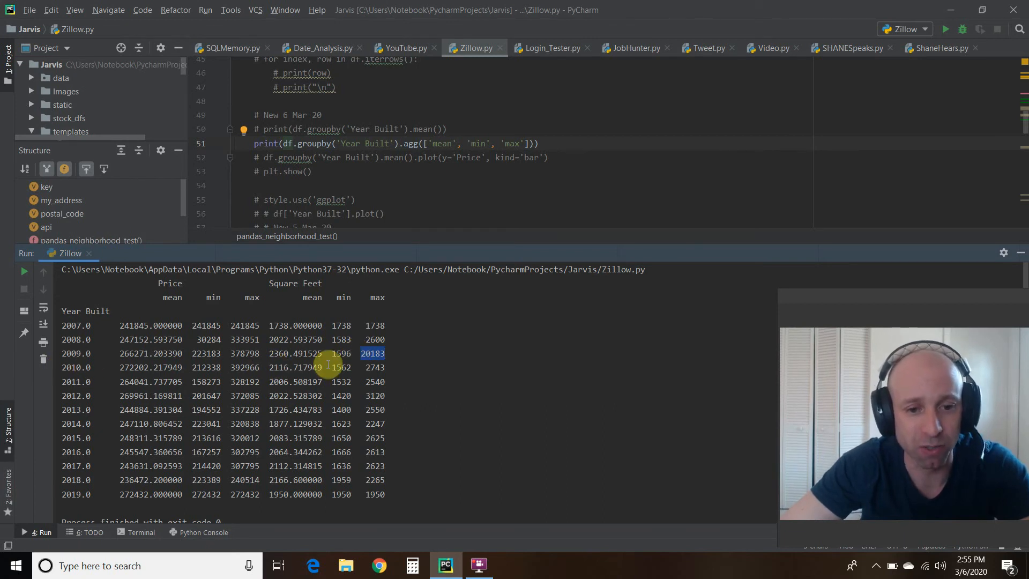
click(342, 367)
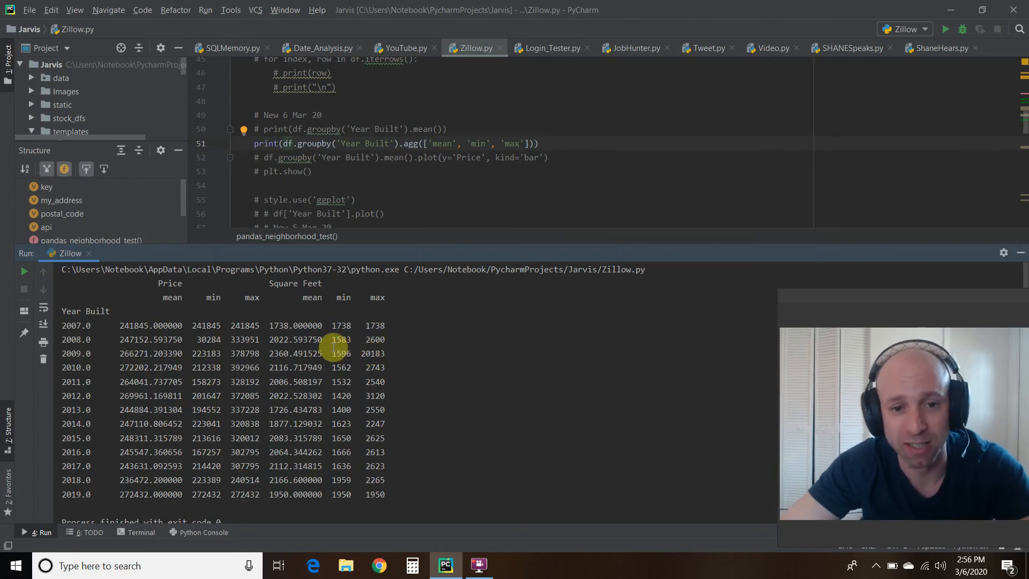
mouse_move(388, 104)
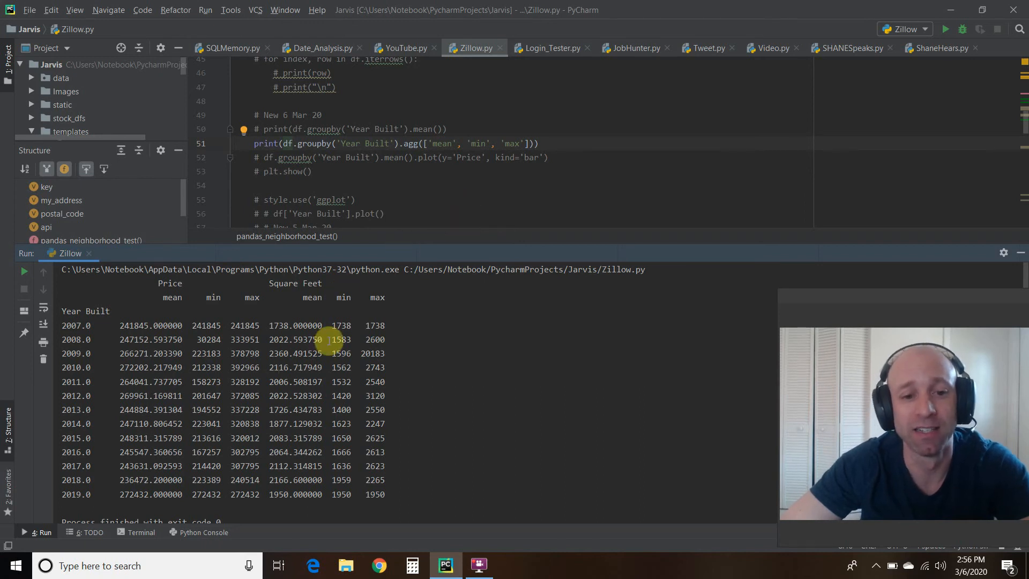
mouse_move(369, 127)
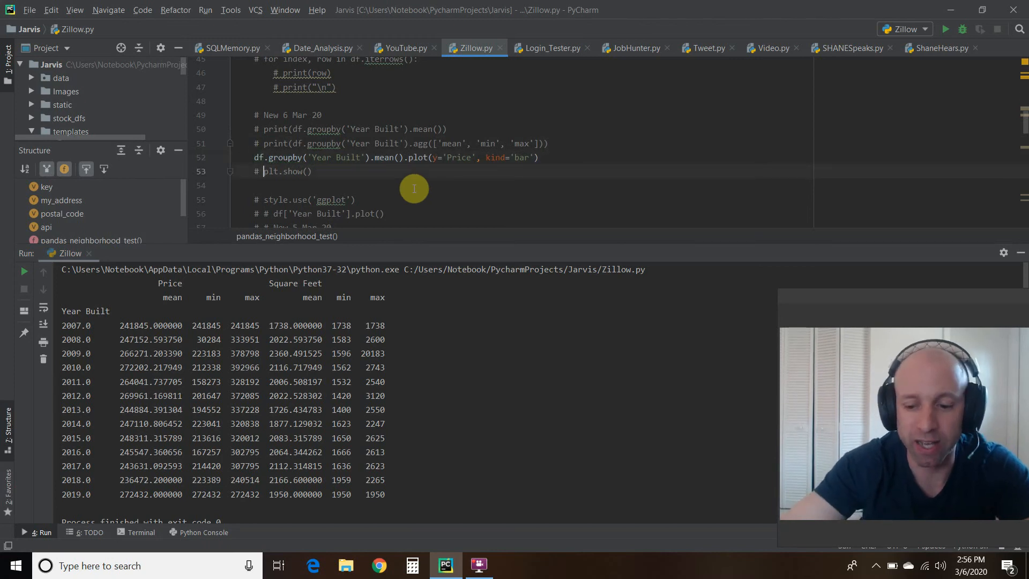
Go to the plt.show() line that displays the mean Price per Year Built bar chart.
click(260, 171)
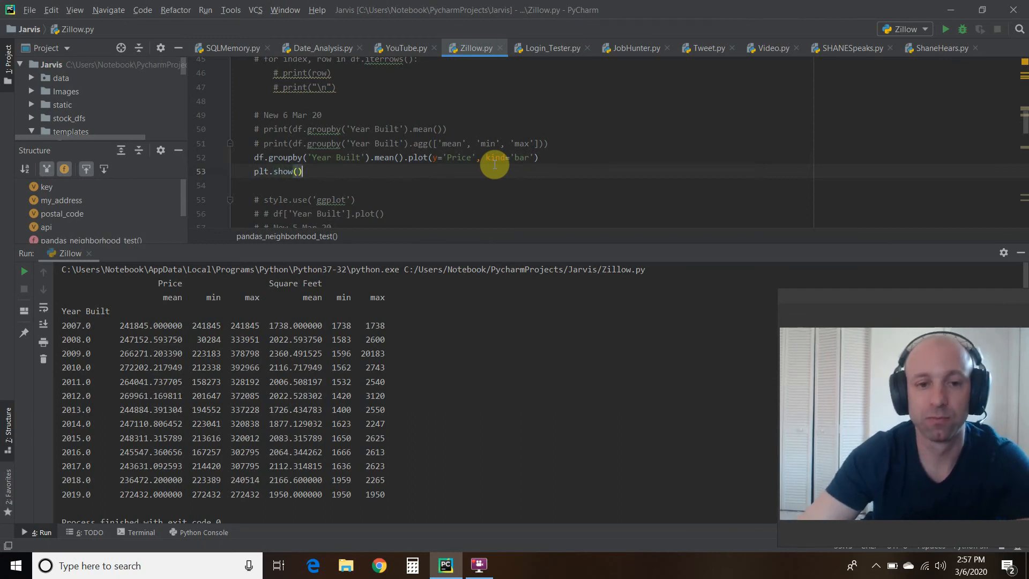
mouse_move(948, 22)
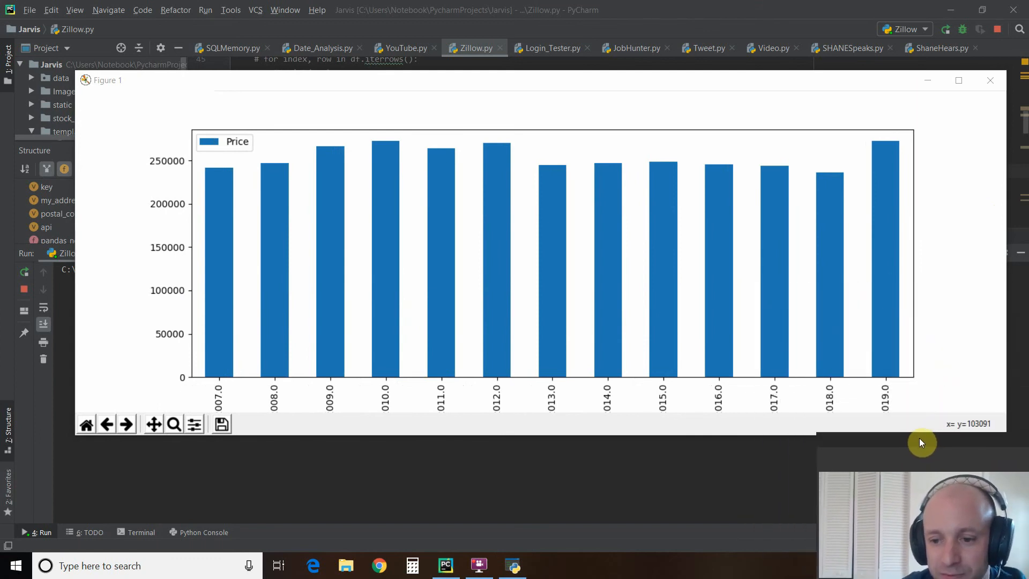
mouse_move(353, 415)
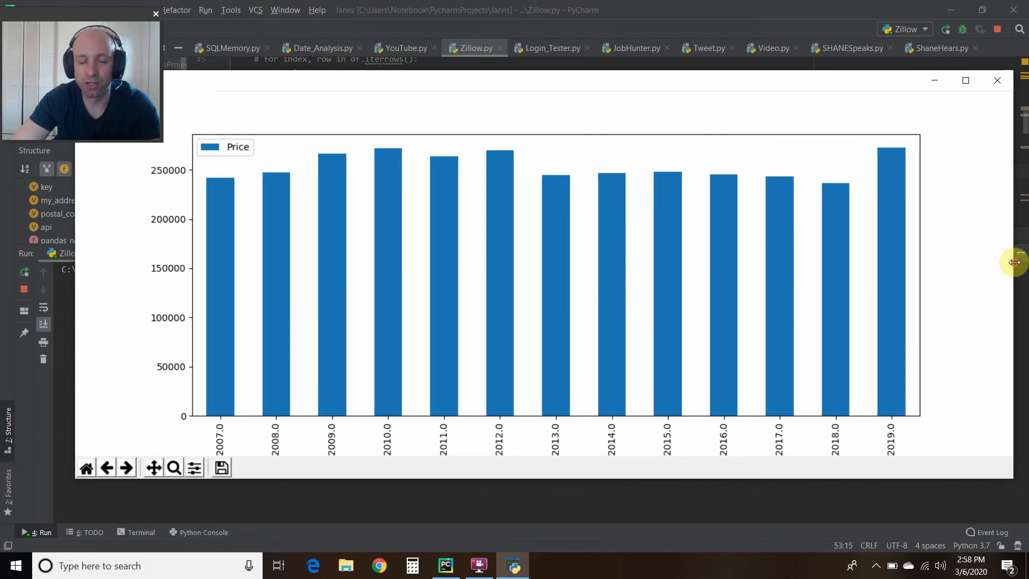
mouse_move(378, 286)
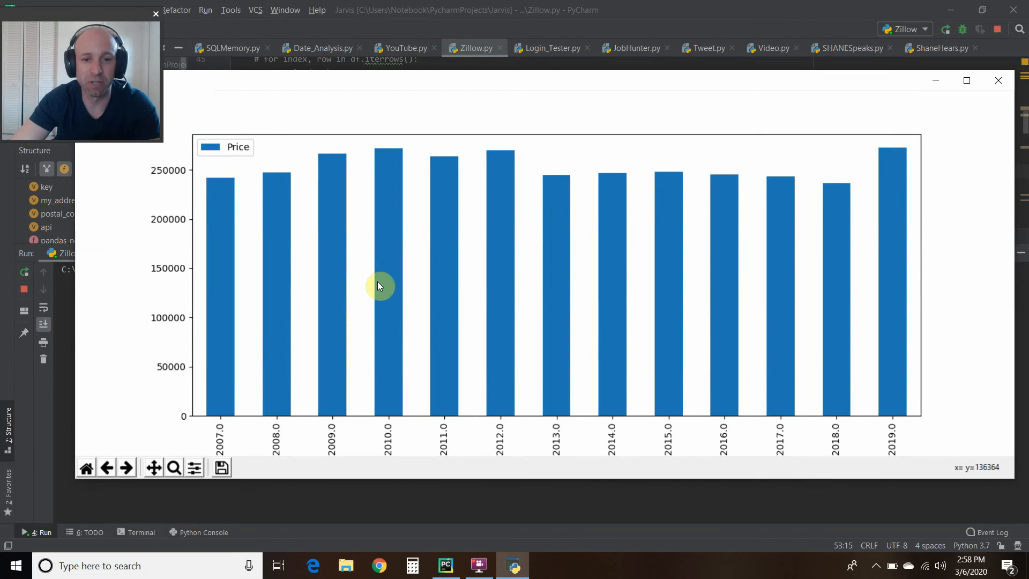
mouse_move(374, 287)
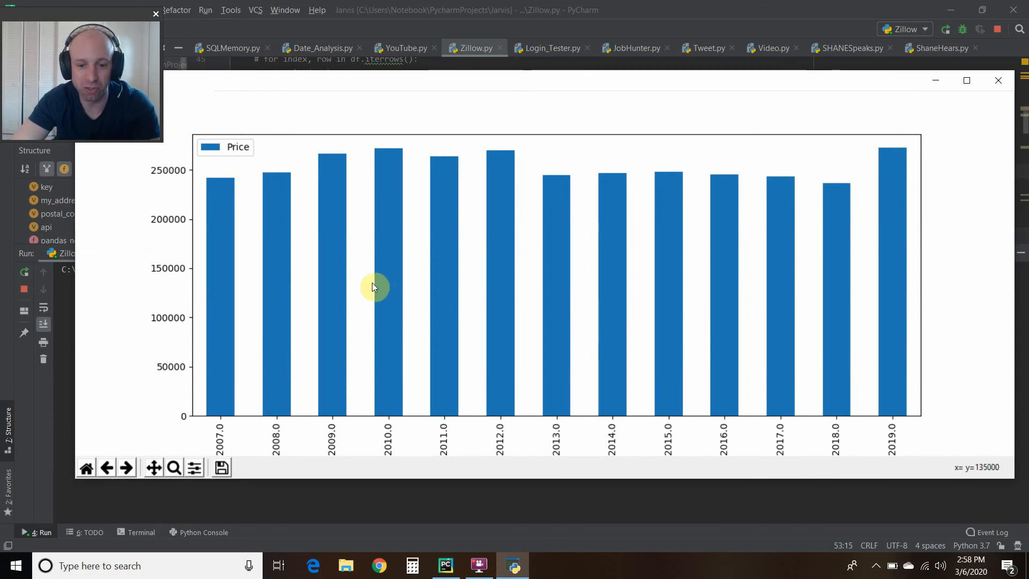
mouse_move(220, 182)
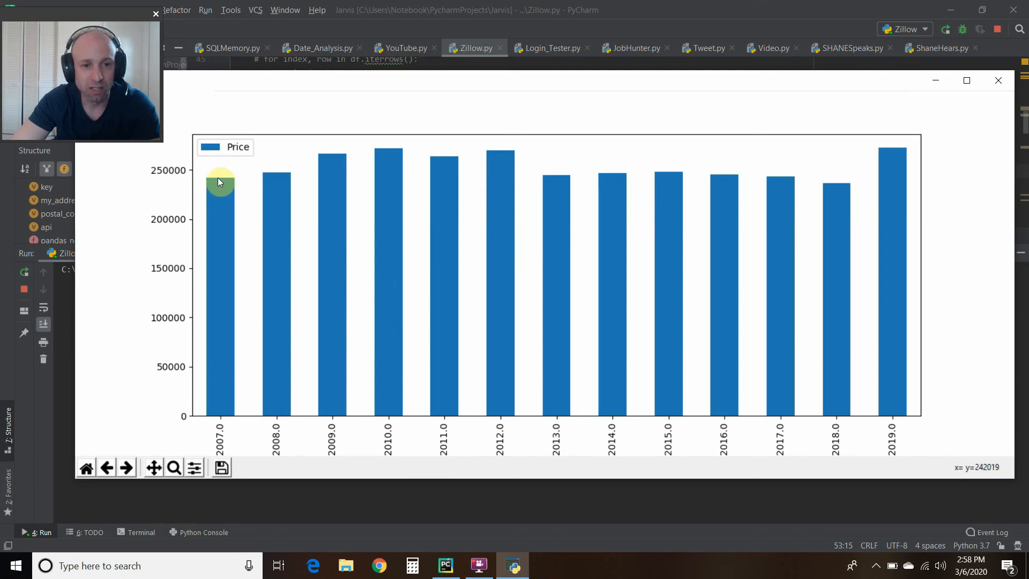
mouse_move(222, 188)
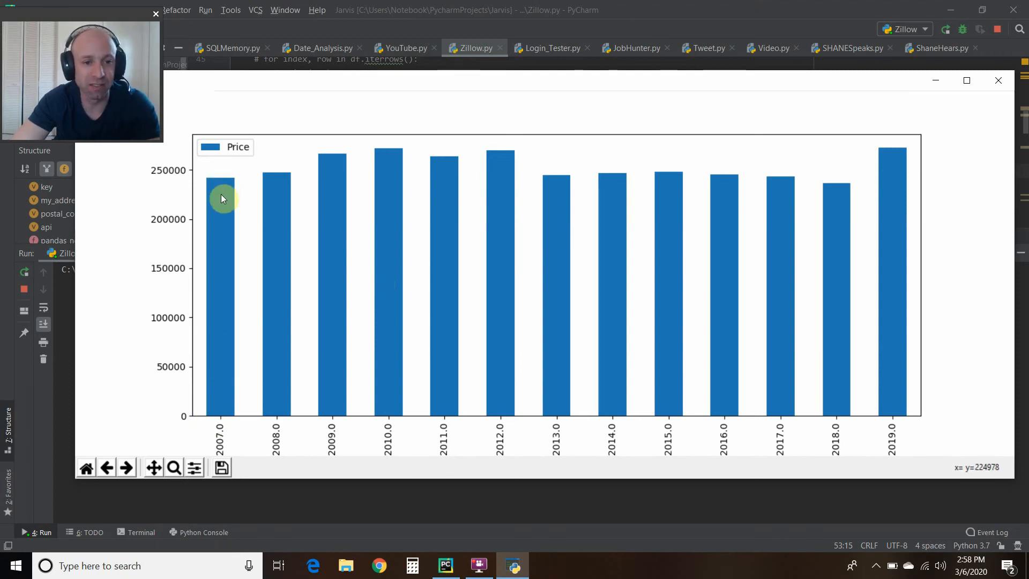
mouse_move(283, 209)
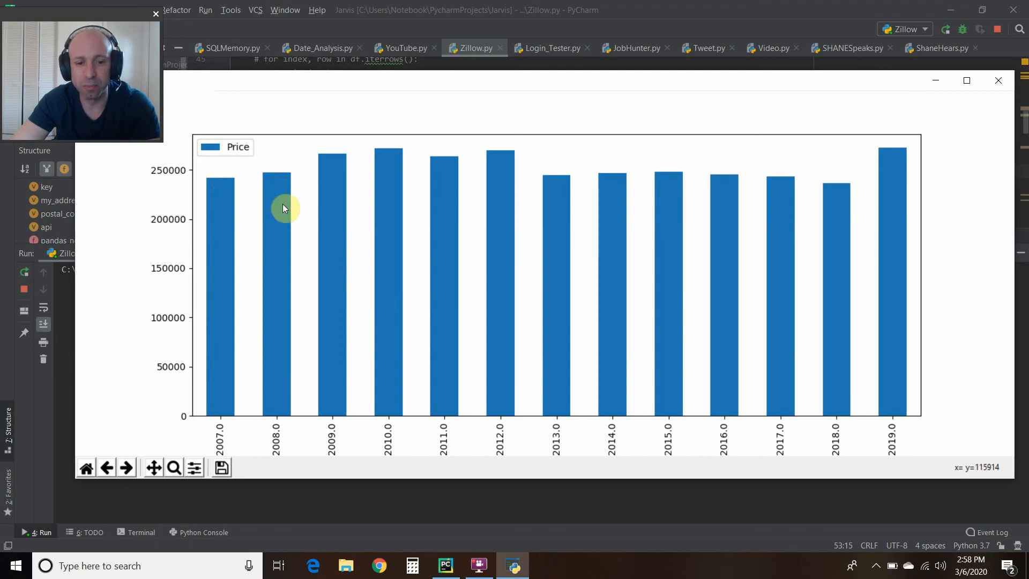
mouse_move(330, 171)
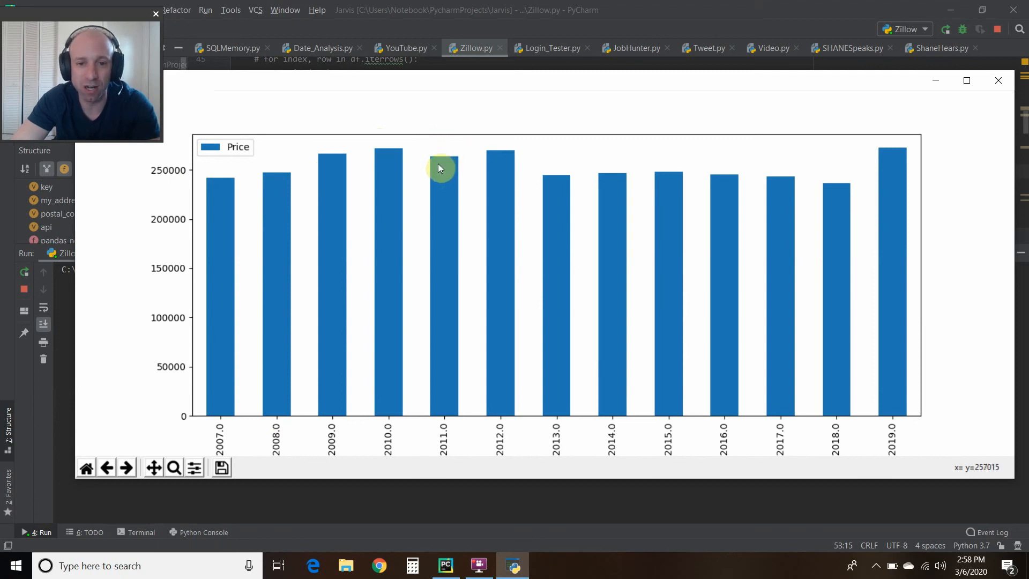
mouse_move(558, 199)
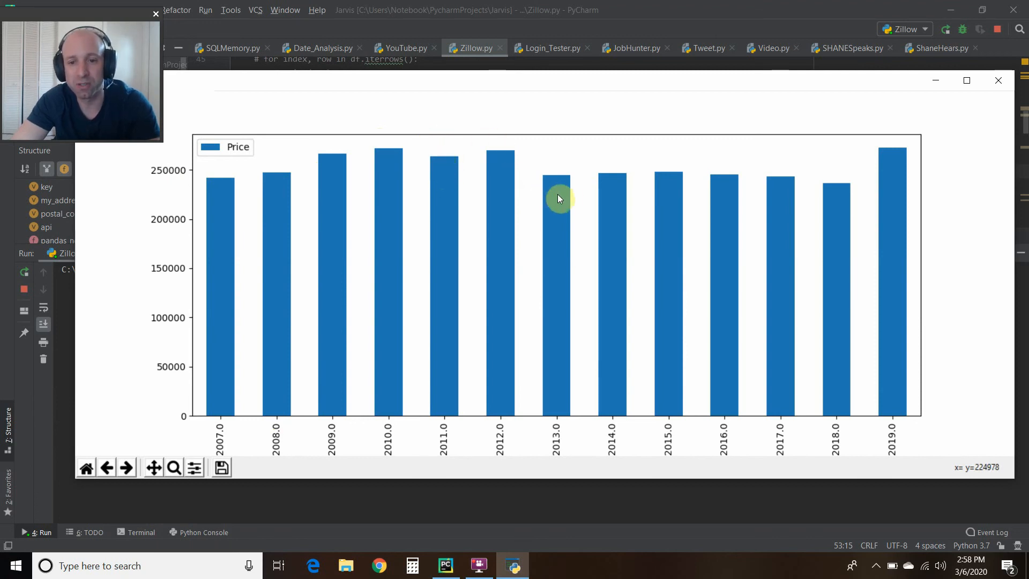
mouse_move(554, 195)
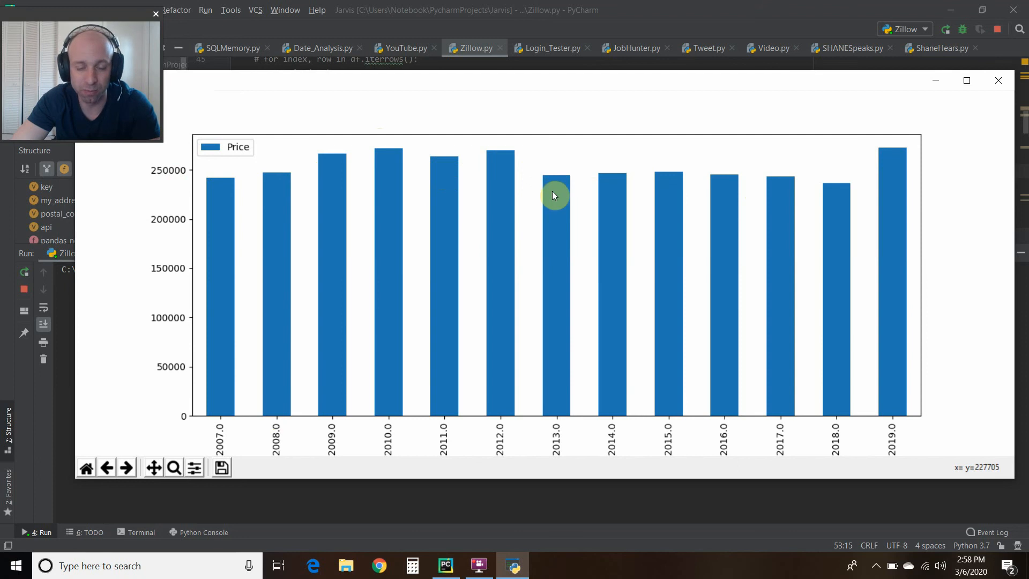
mouse_move(891, 162)
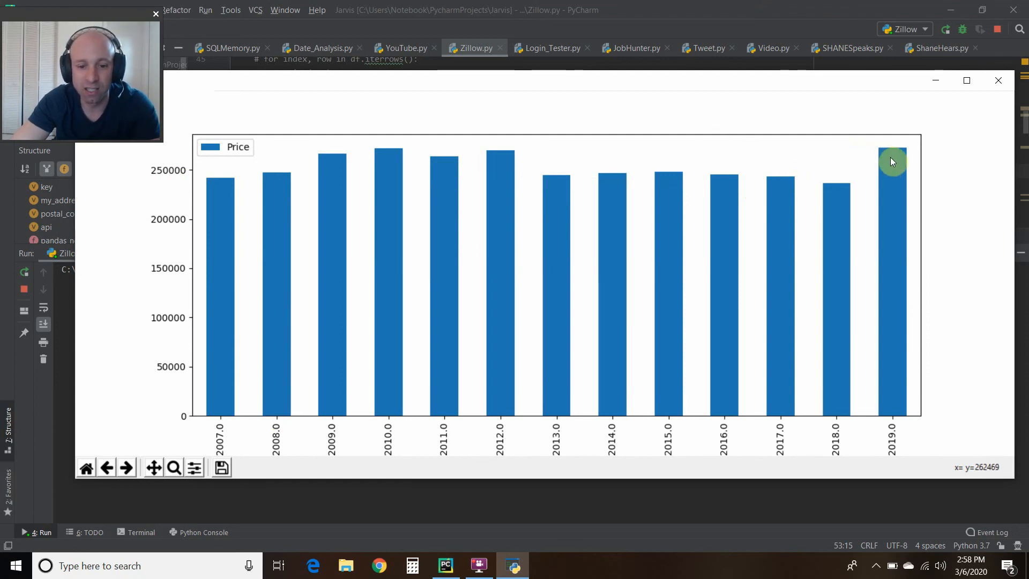
mouse_move(889, 275)
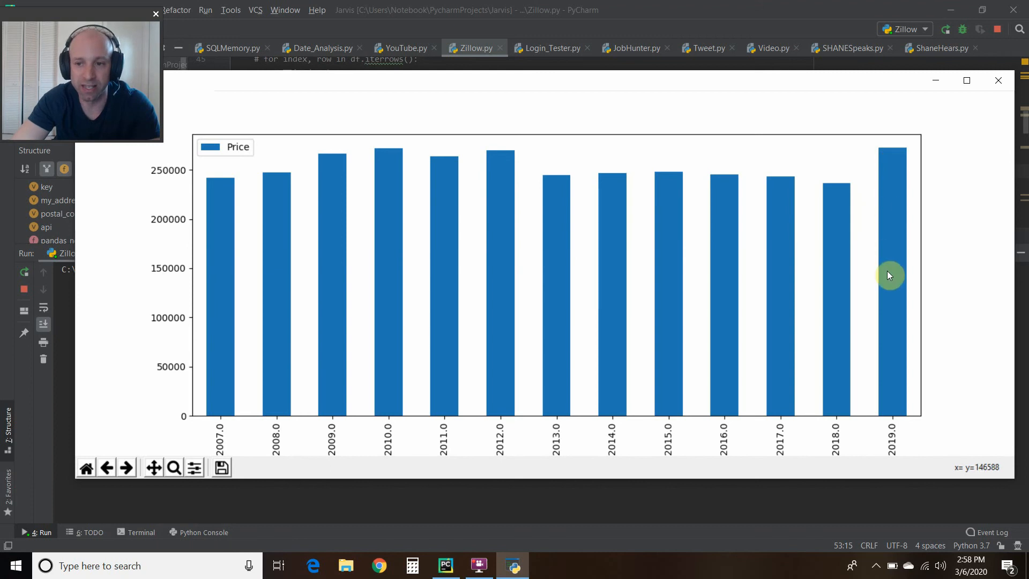
mouse_move(891, 155)
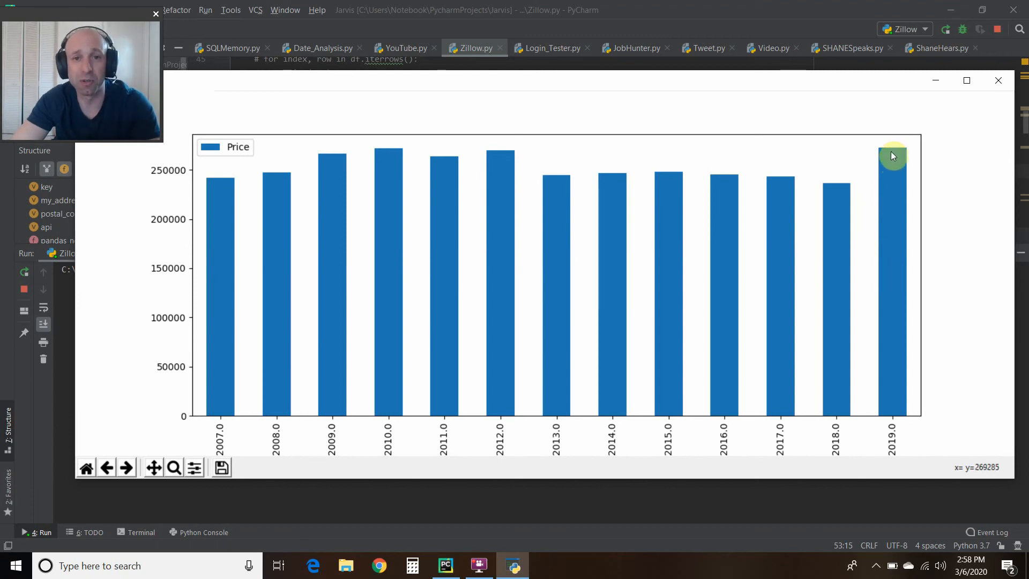
mouse_move(575, 193)
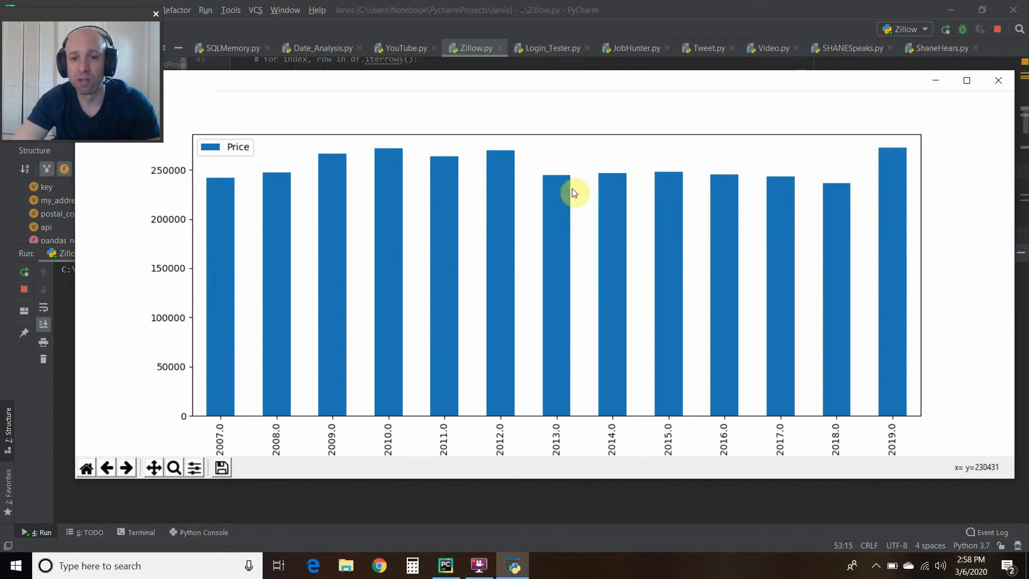
mouse_move(548, 114)
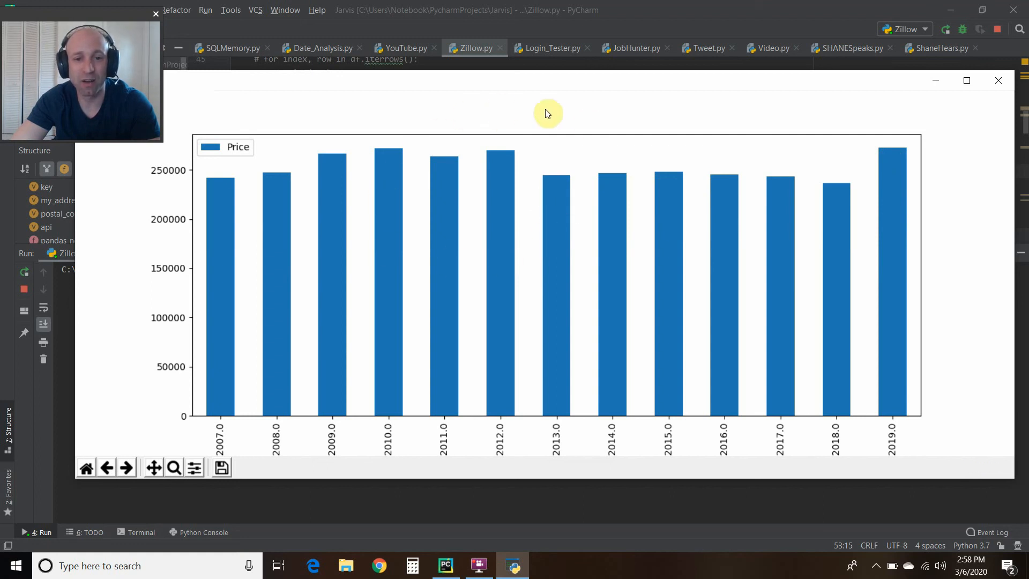
mouse_move(569, 214)
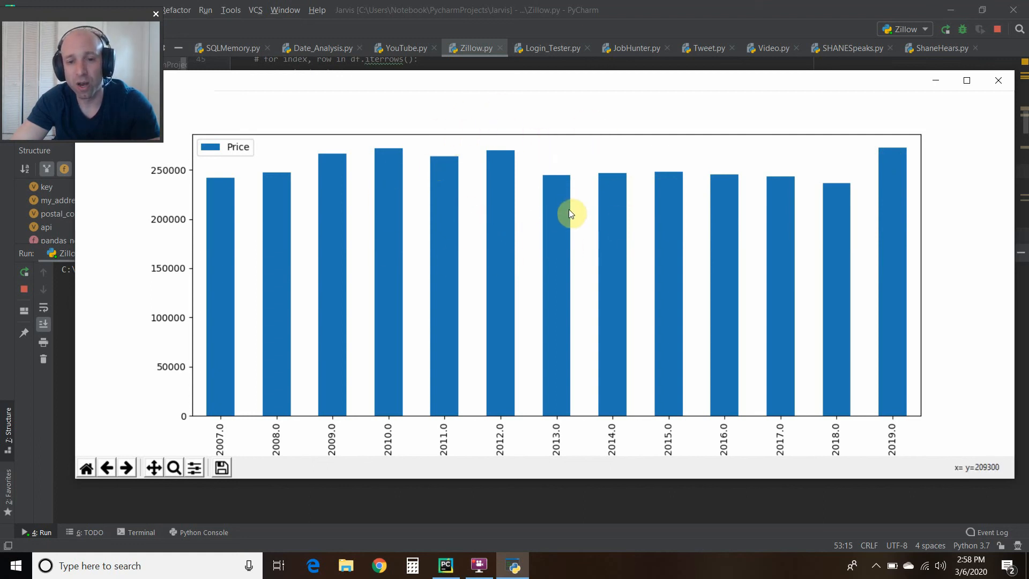
mouse_move(443, 113)
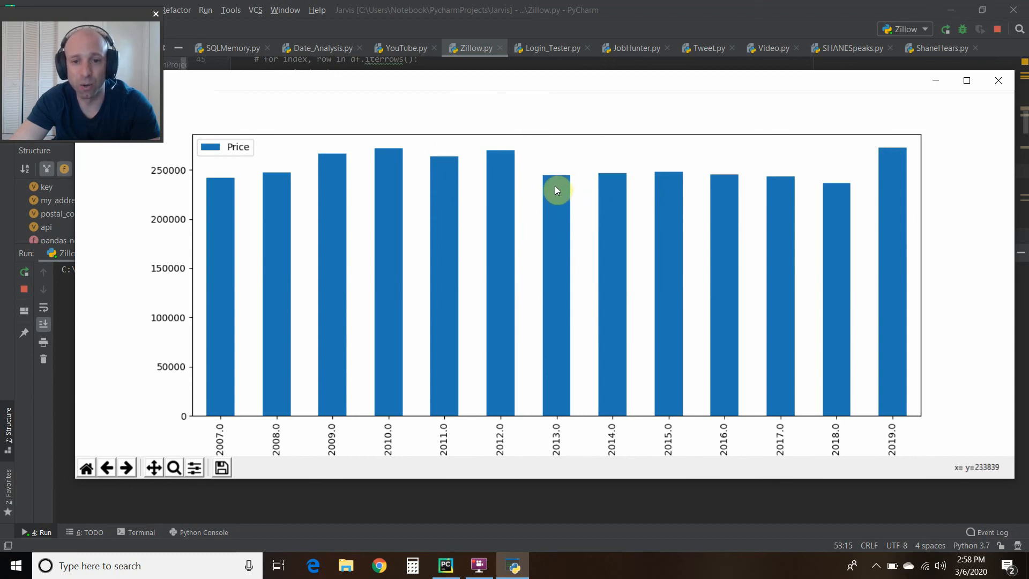
mouse_move(676, 234)
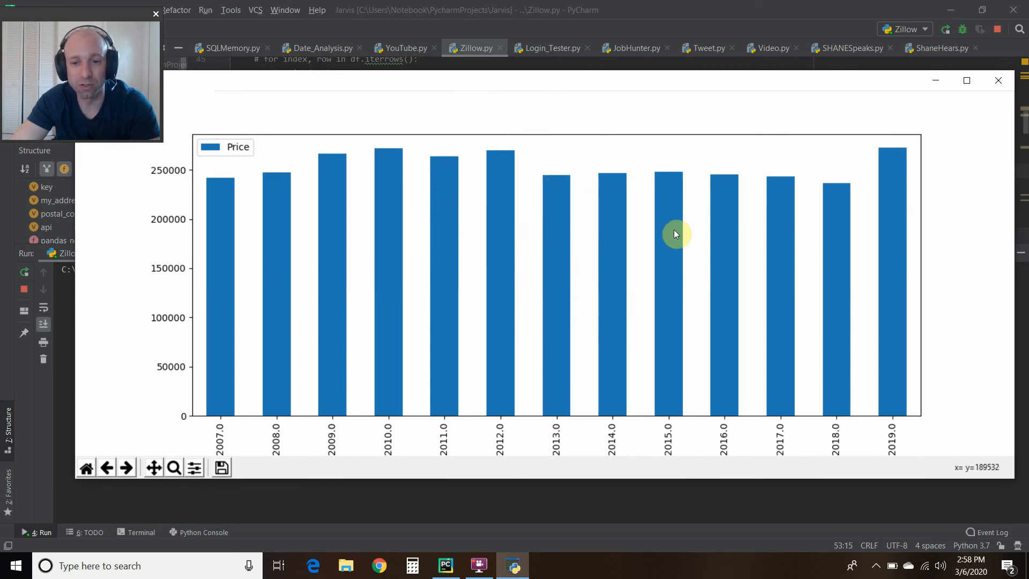
mouse_move(838, 295)
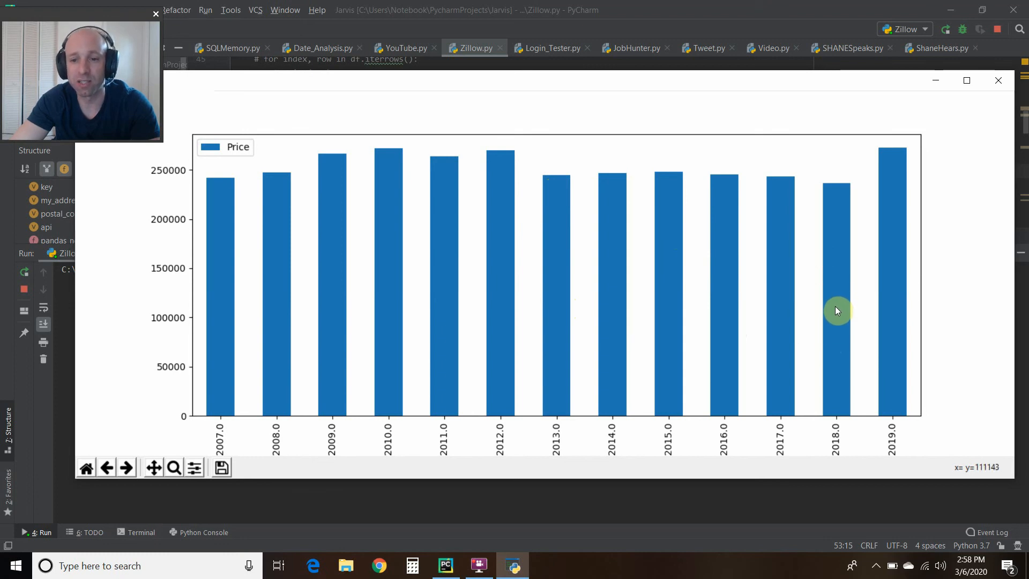
mouse_move(835, 309)
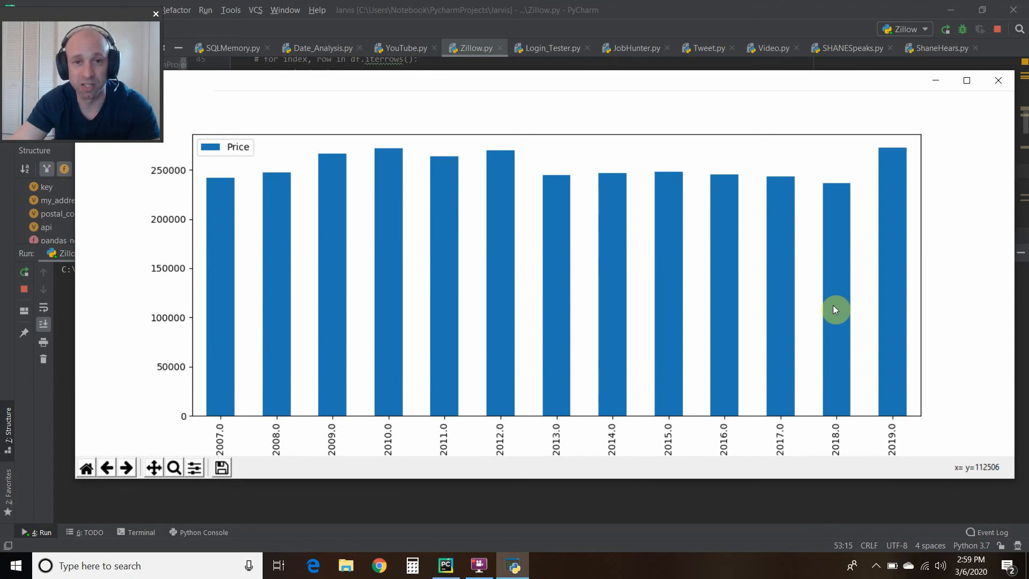
mouse_move(387, 191)
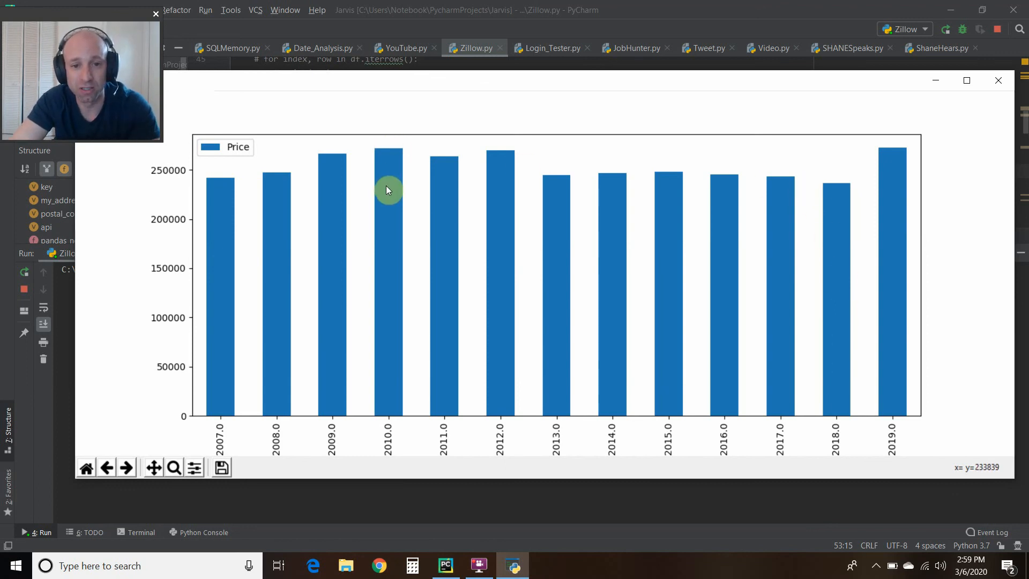
mouse_move(202, 207)
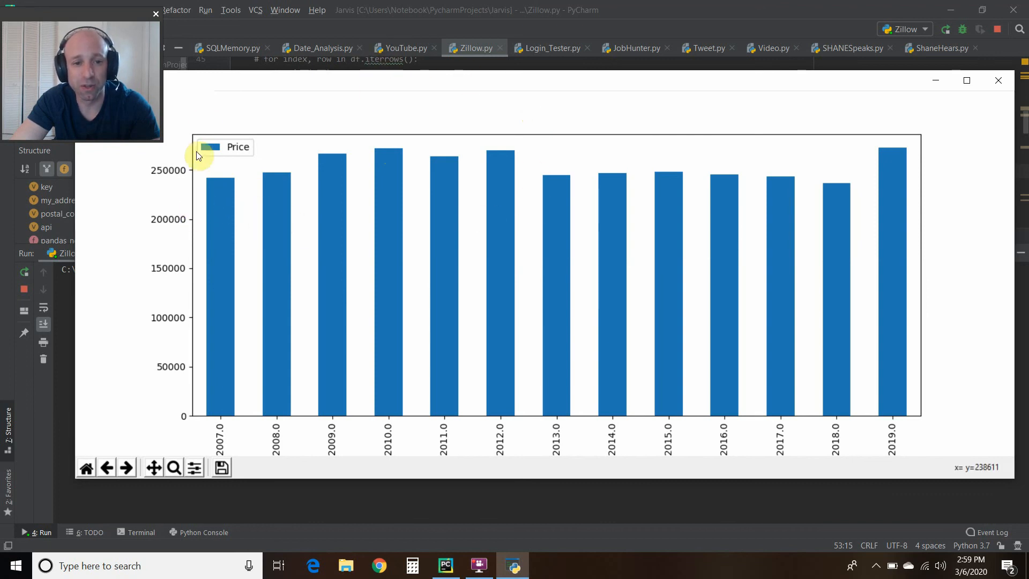
mouse_move(862, 184)
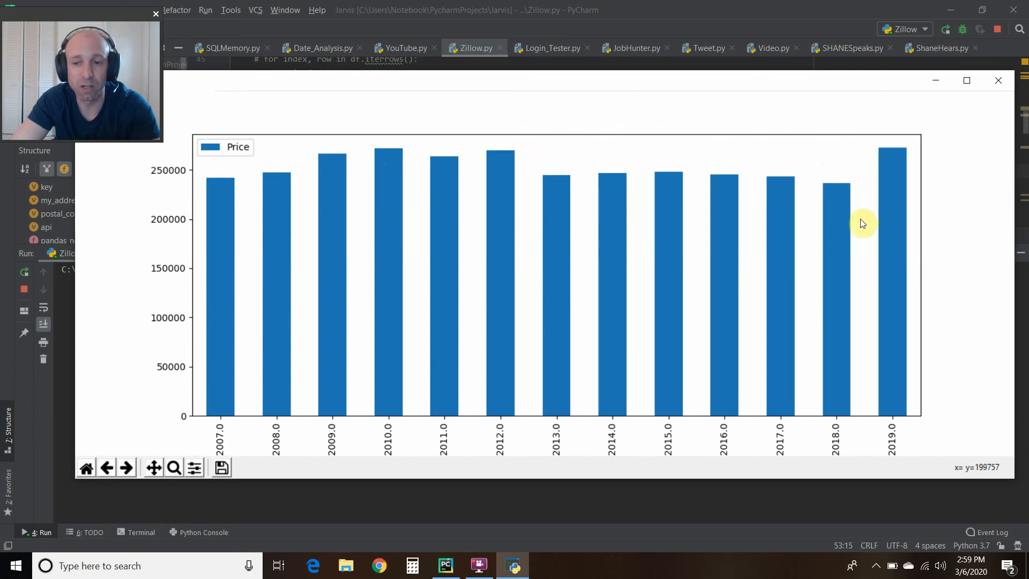
mouse_move(658, 212)
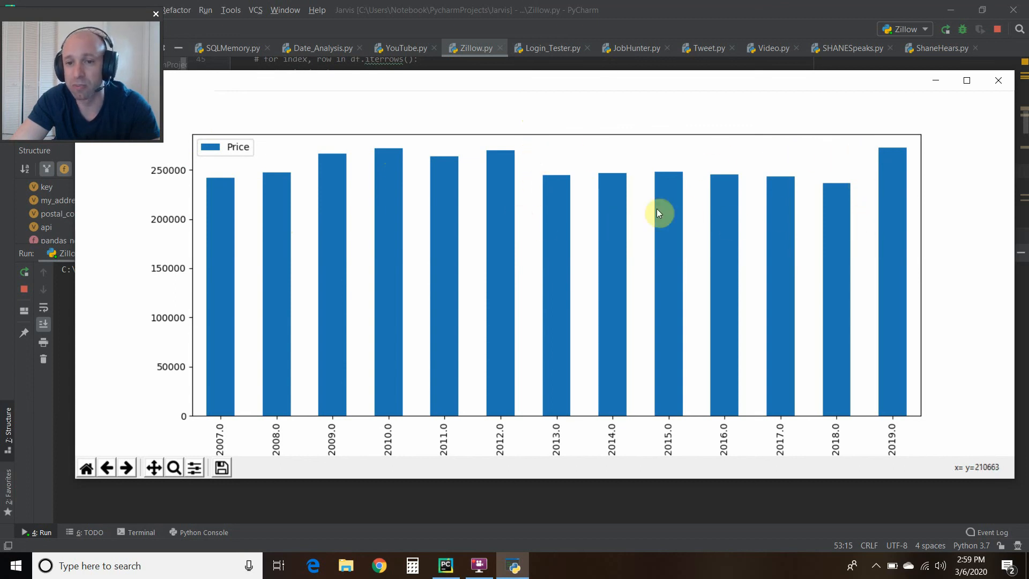
mouse_move(865, 201)
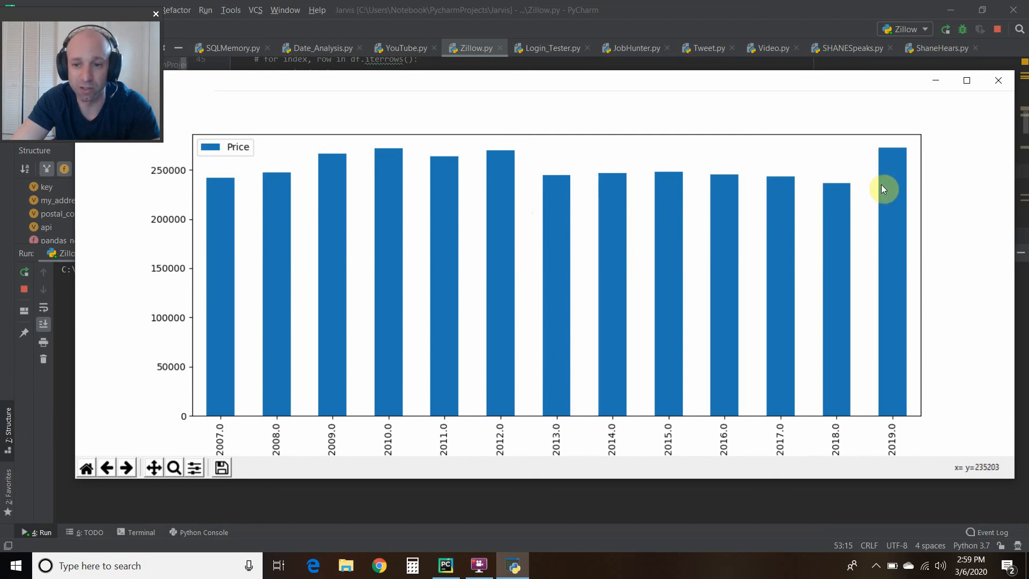
mouse_move(825, 190)
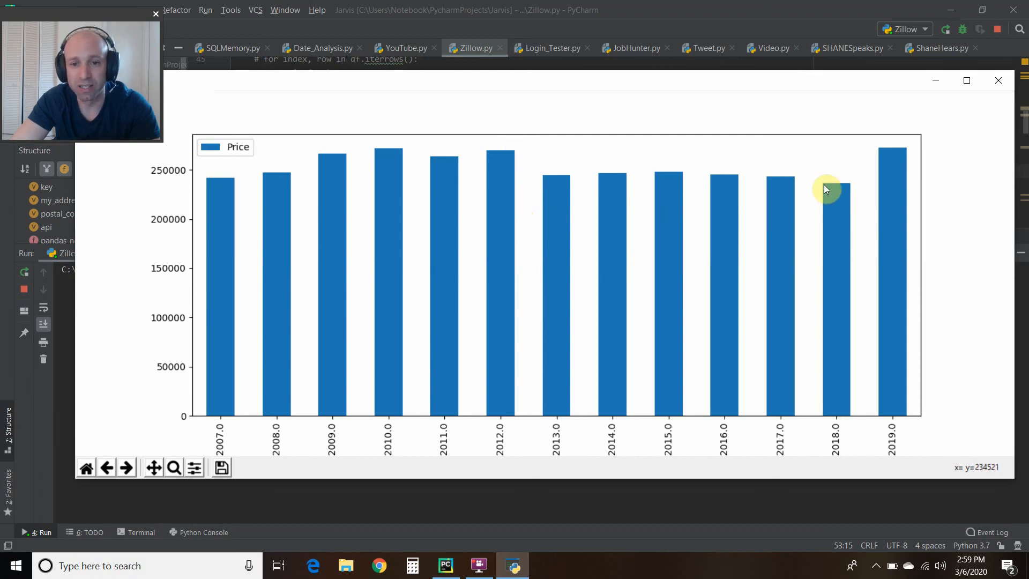
mouse_move(890, 230)
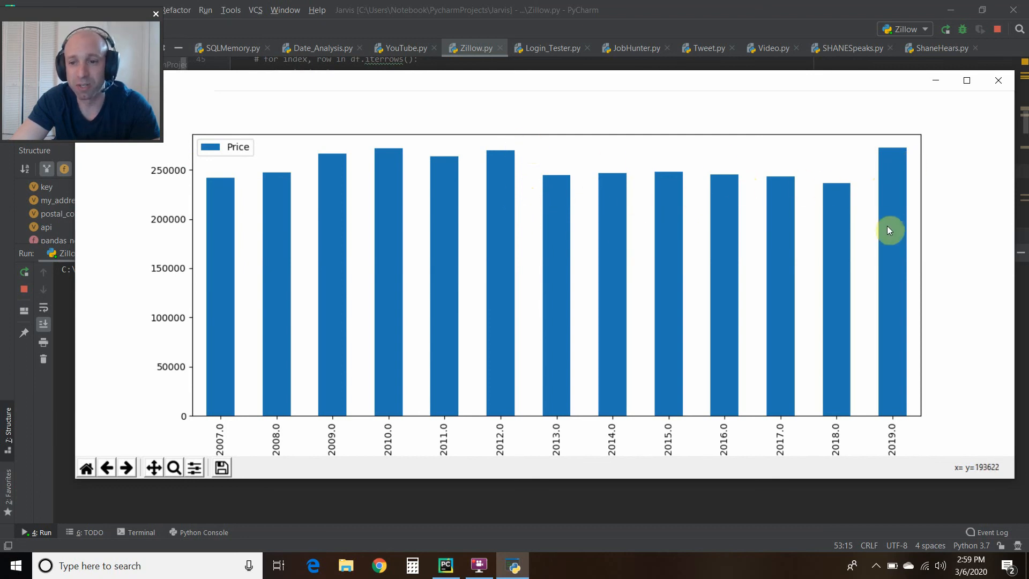
mouse_move(563, 150)
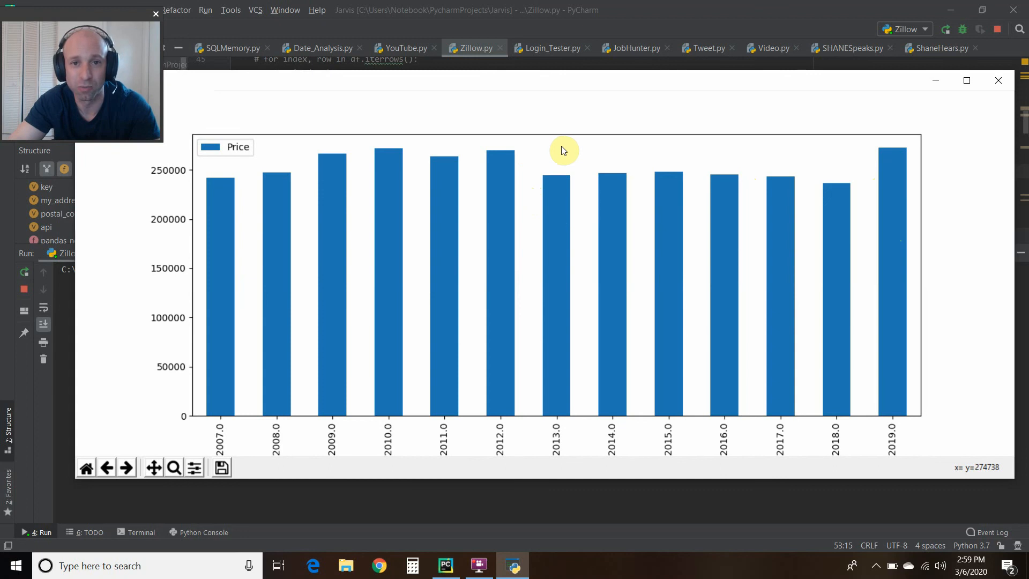
mouse_move(542, 155)
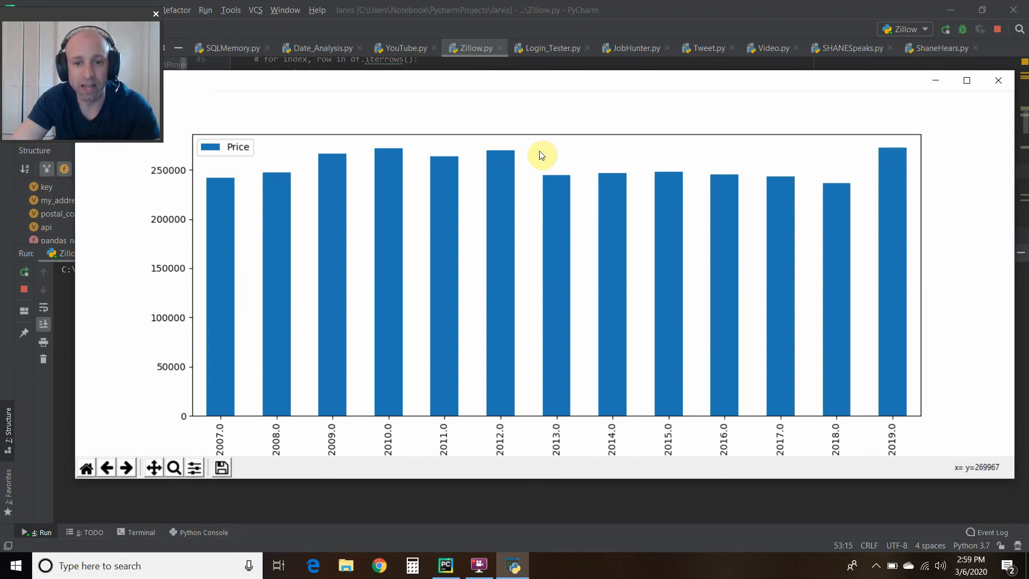
mouse_move(861, 171)
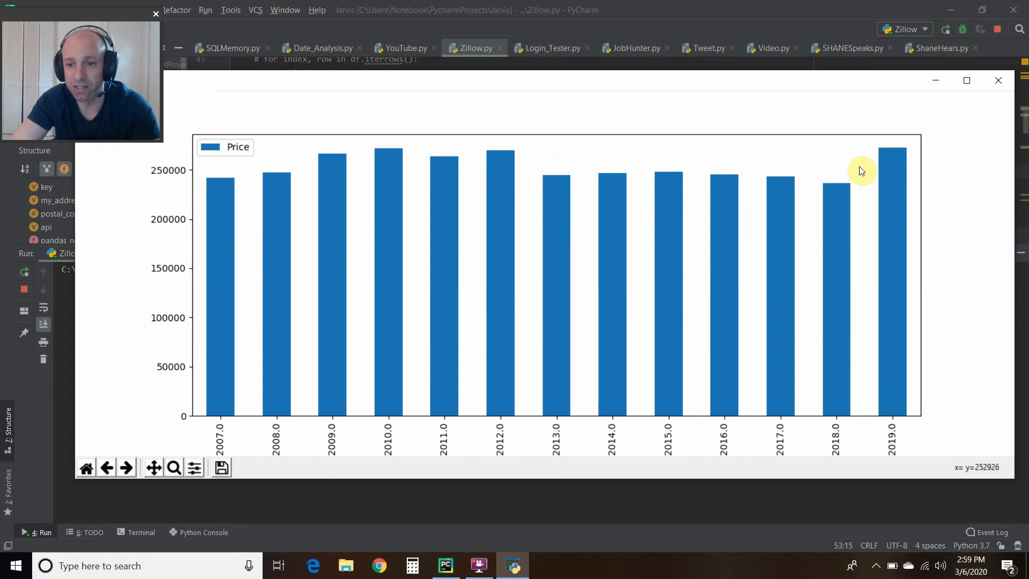
mouse_move(543, 141)
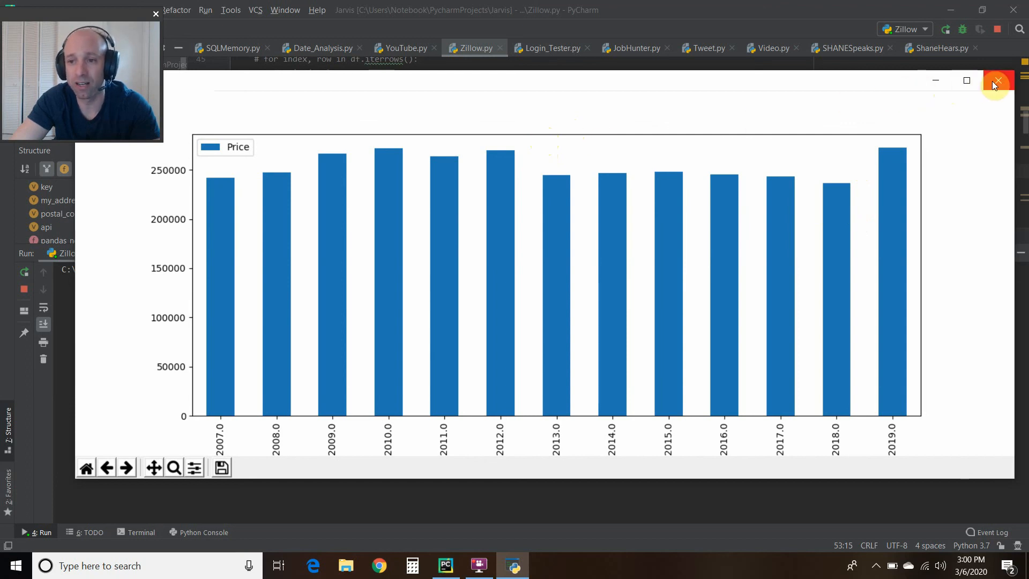
Close the Matplotlib bar chart of mean price per year built, 2007–2019.
click(995, 80)
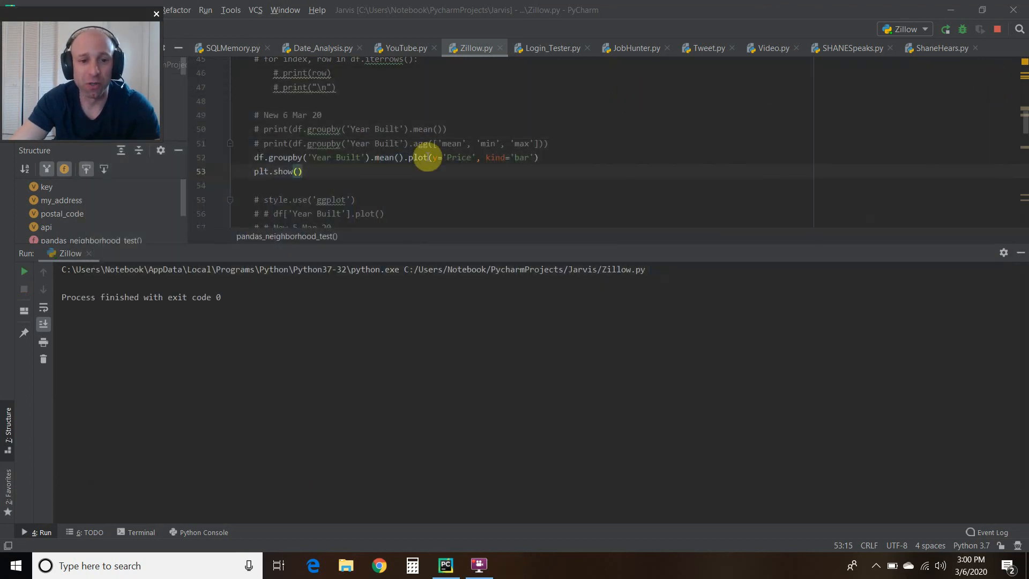